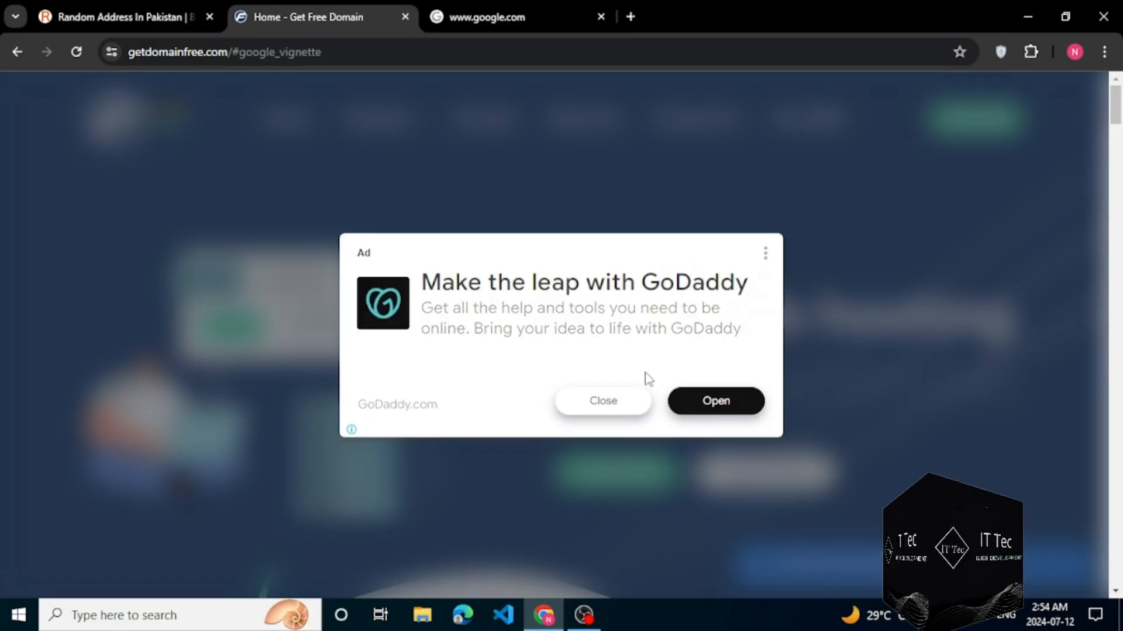
# - Dismiss the GoDaddy advertisement and select the getdomainfree.com address in the address bar
pyautogui.click(602, 401)
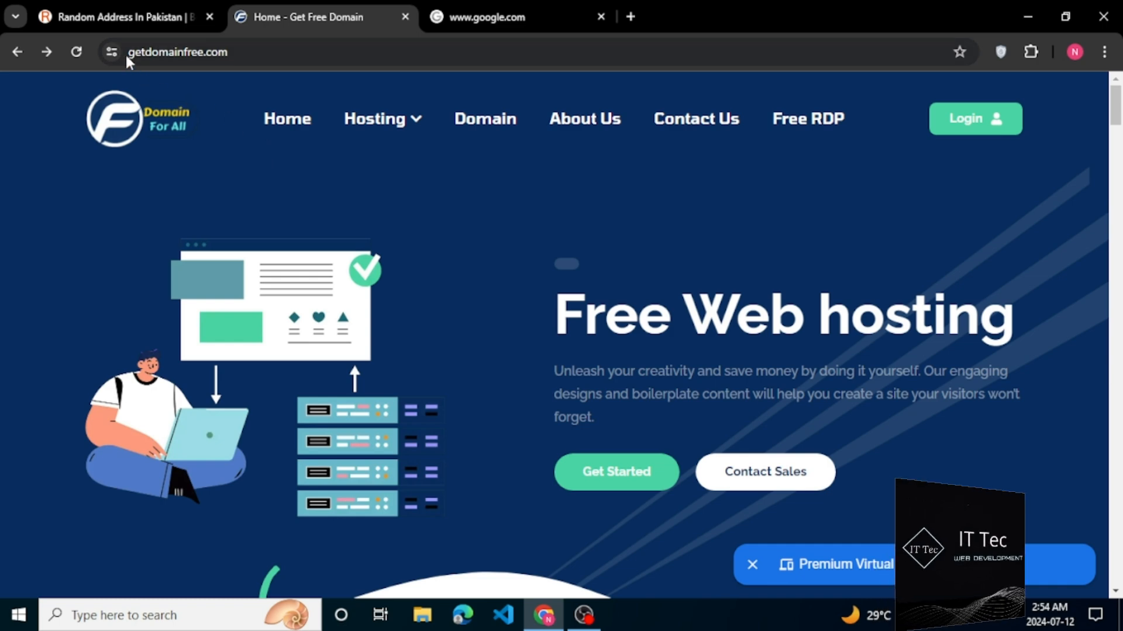
pyautogui.click(178, 51)
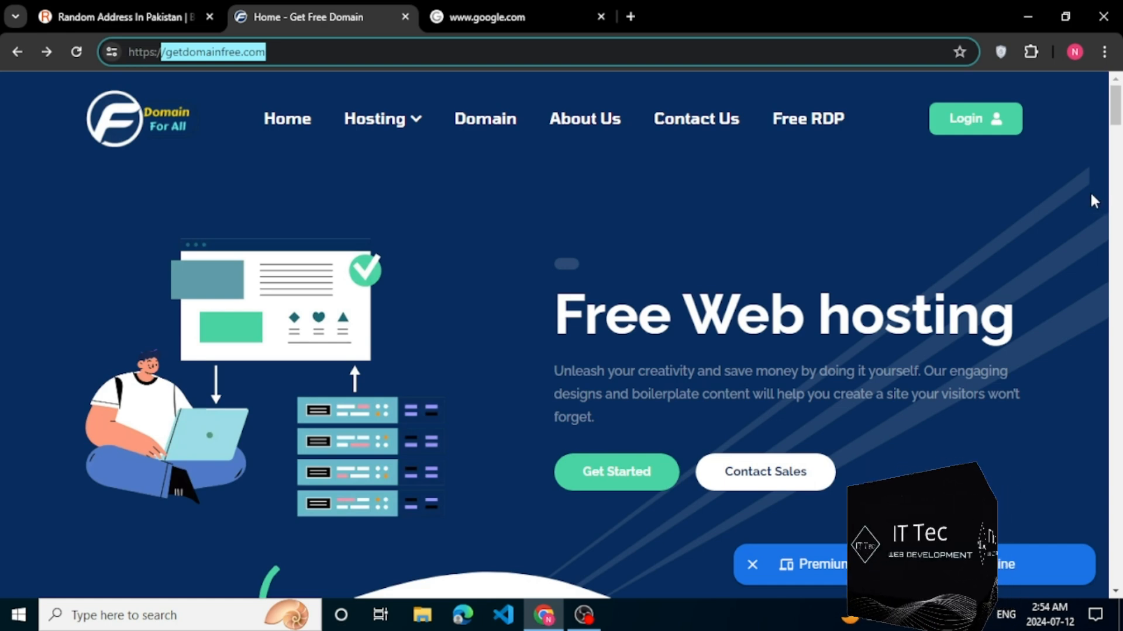
pyautogui.moveTo(1080, 204)
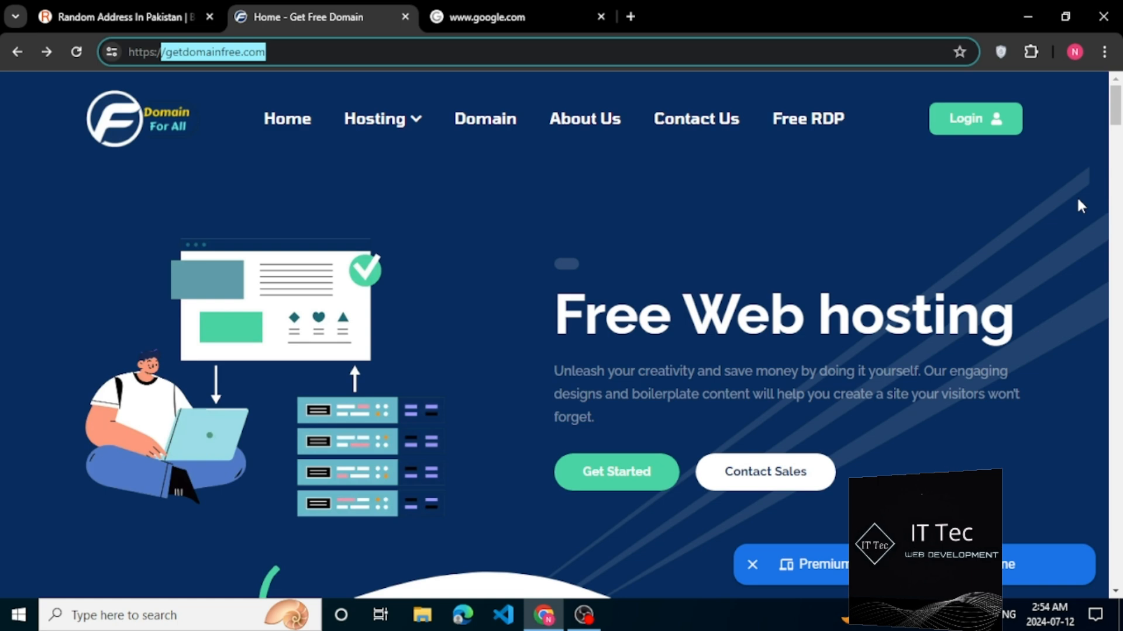
# - Choose the $0.00/mo Free Hosting plan from the Hosting Plans section
pyautogui.scroll(-3)
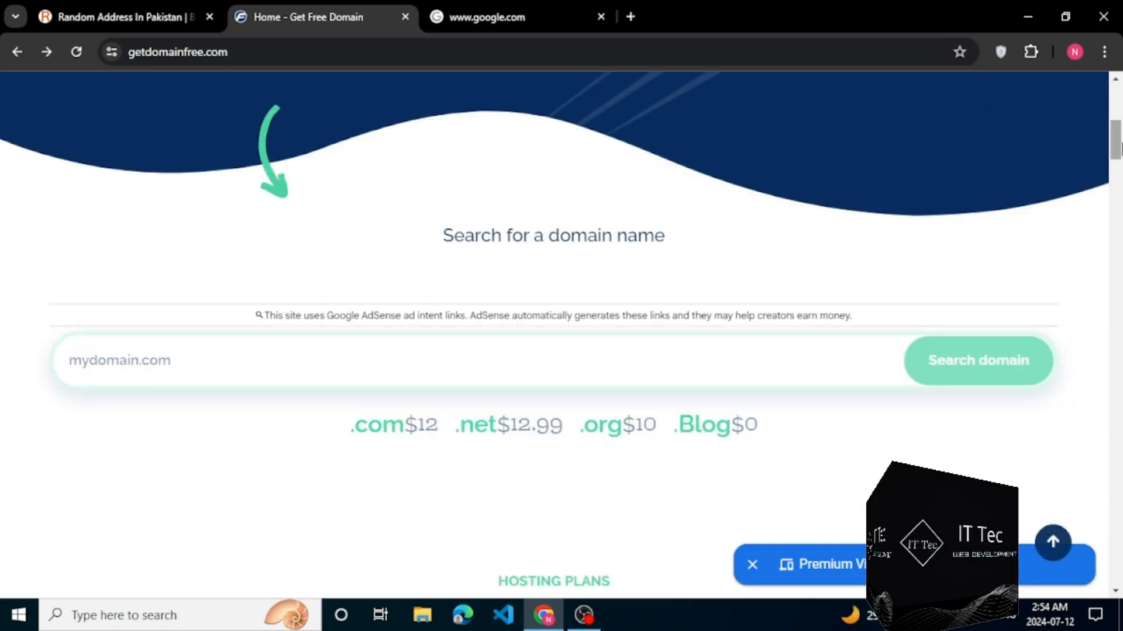
pyautogui.scroll(-3)
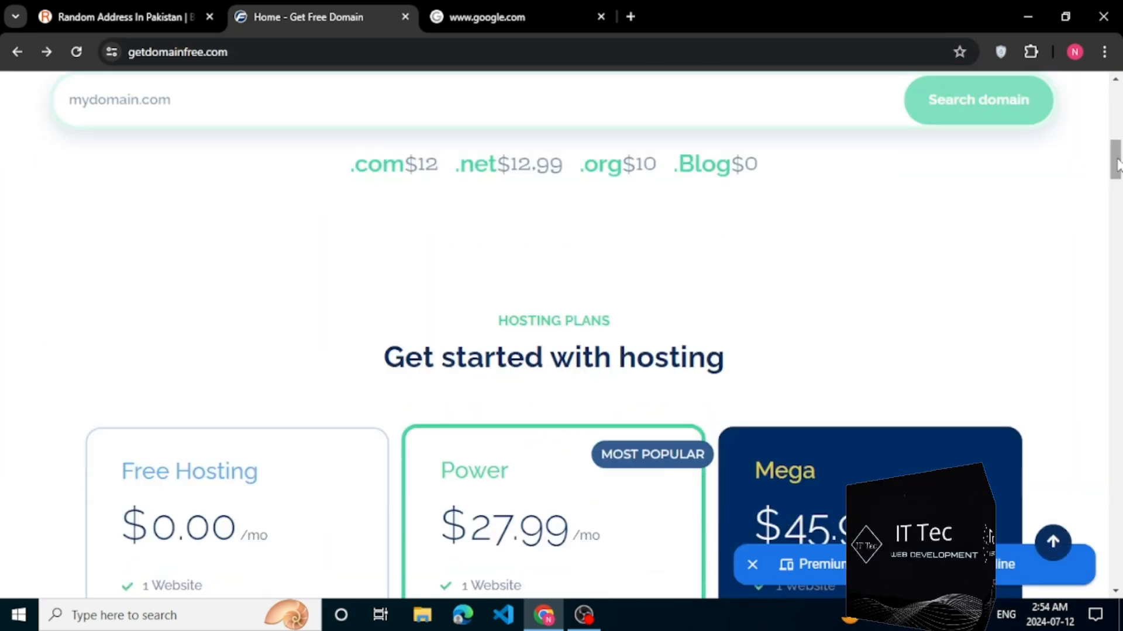
pyautogui.scroll(3)
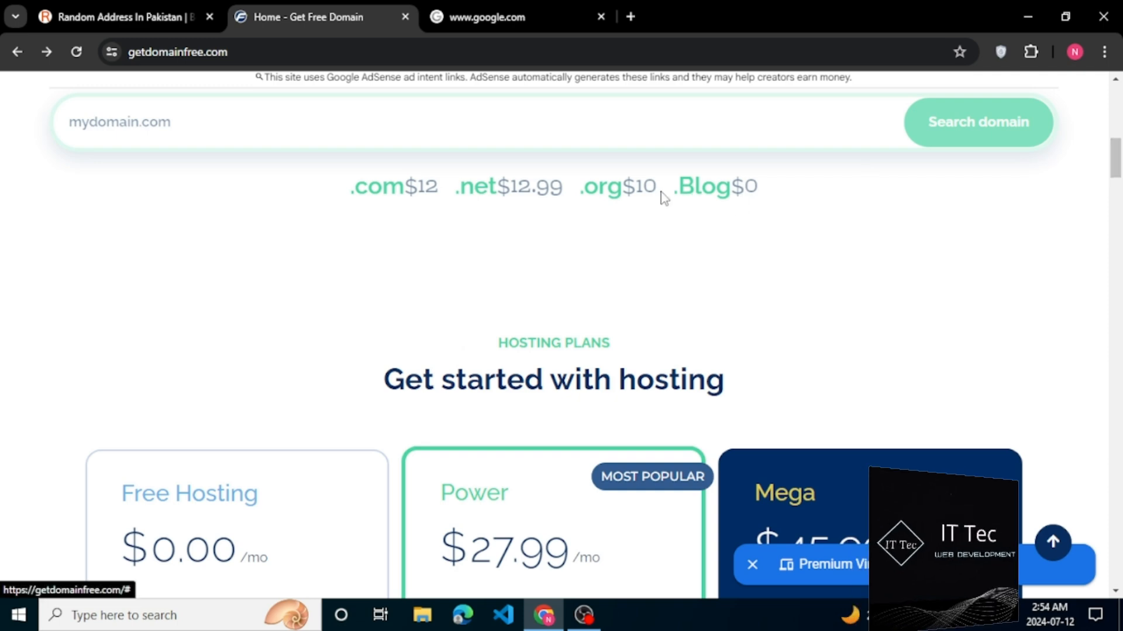
pyautogui.moveTo(924, 228)
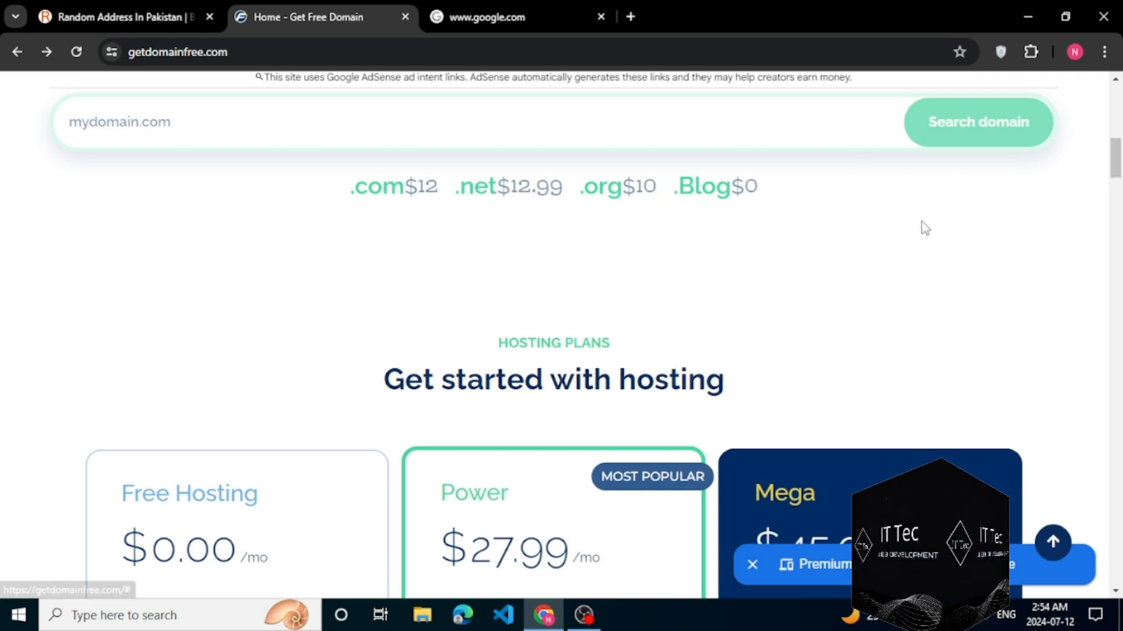
pyautogui.scroll(-3)
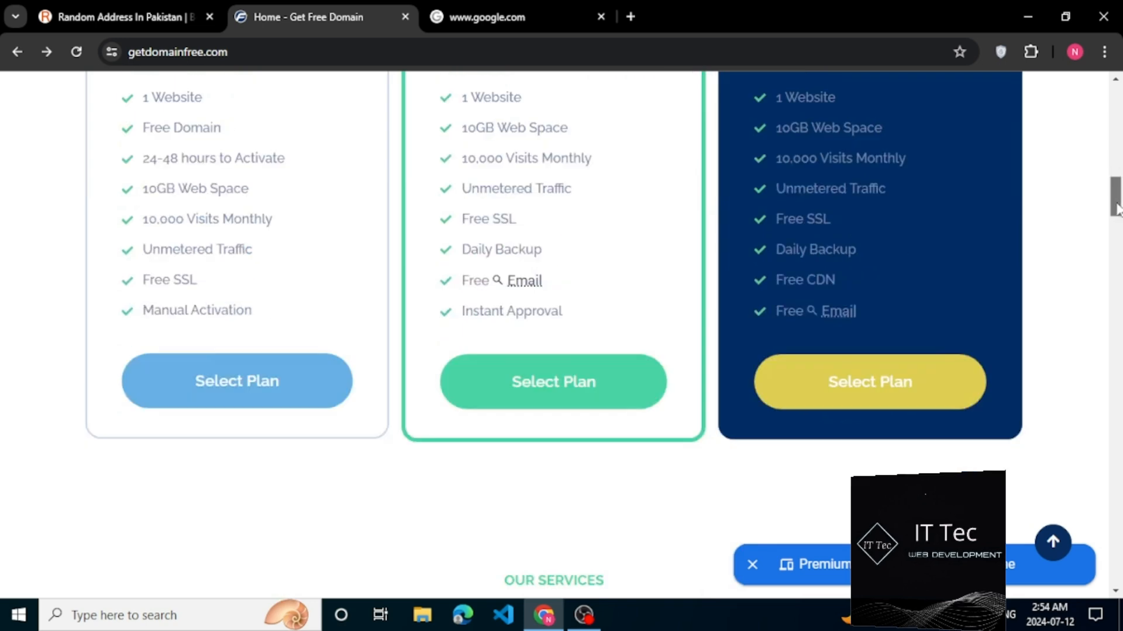
pyautogui.scroll(3)
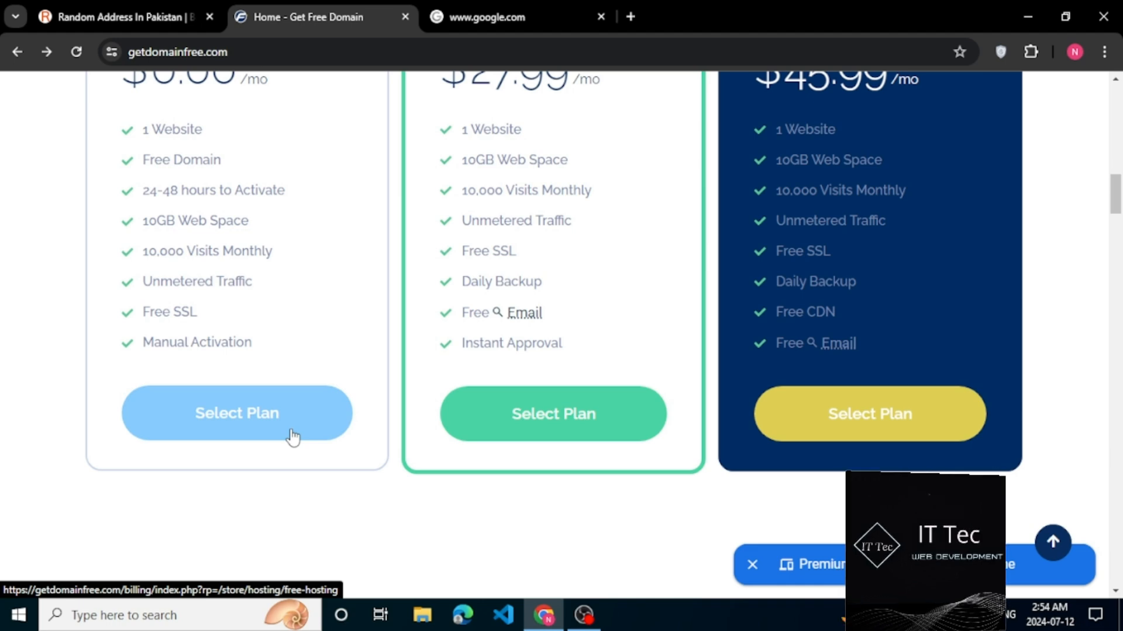
pyautogui.click(238, 413)
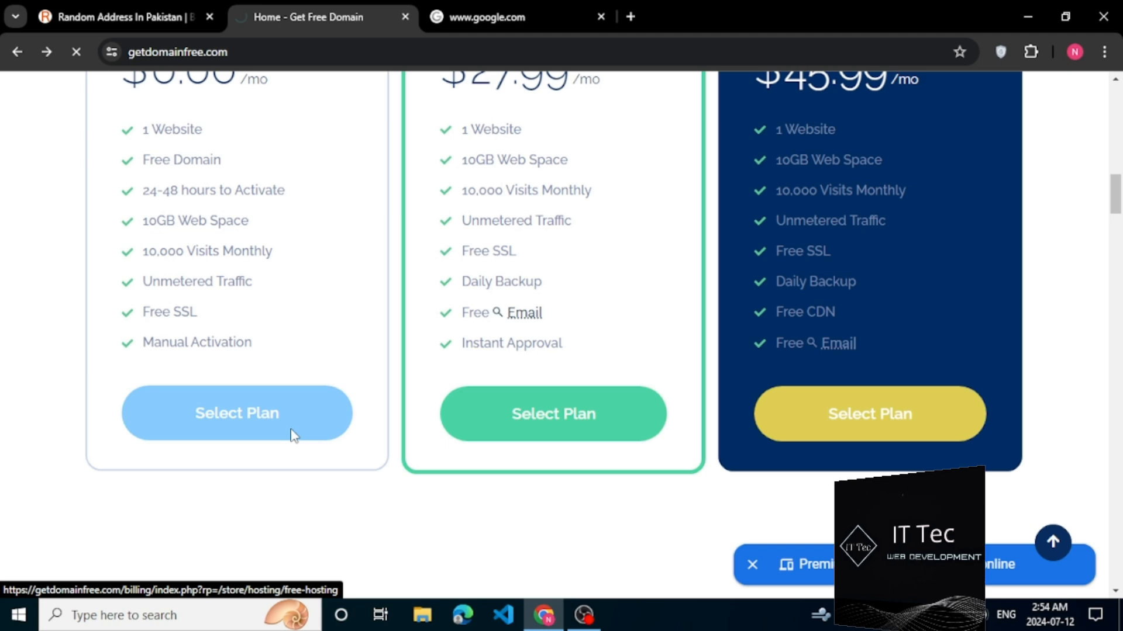
# - Check availability of ittec.xyz, which turns out unavailable
pyautogui.click(236, 414)
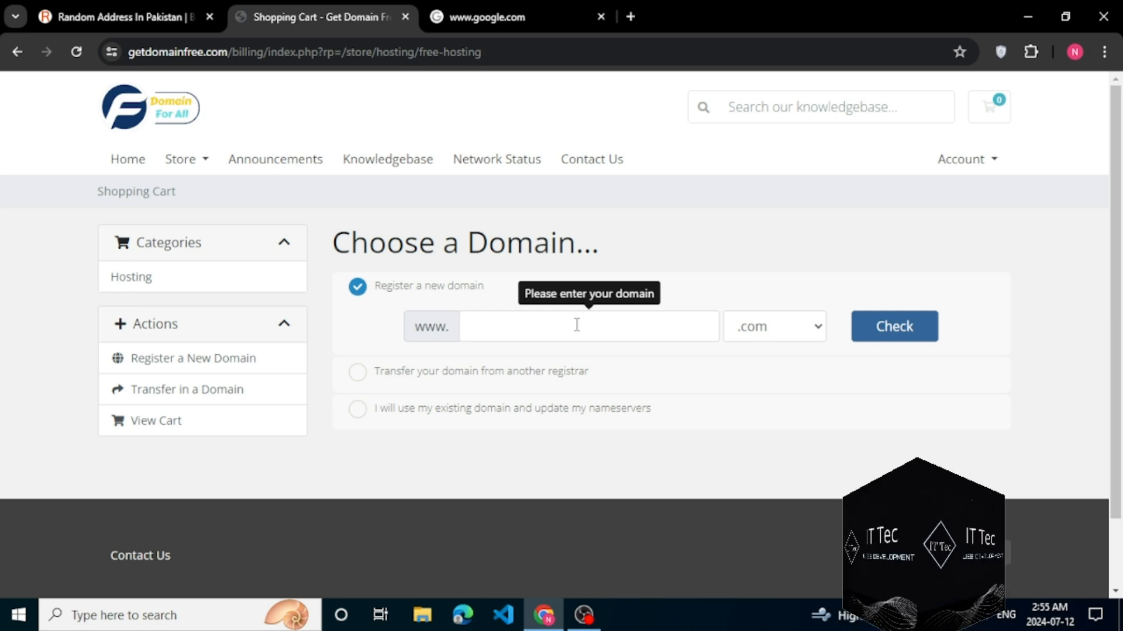
pyautogui.write('ITTec')
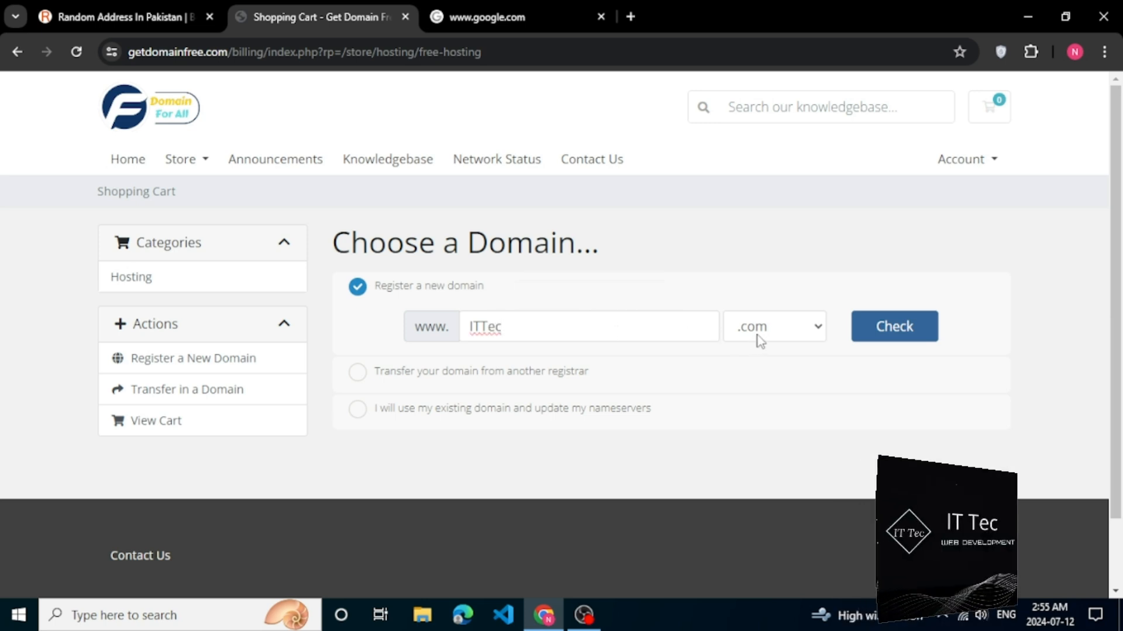
pyautogui.click(773, 326)
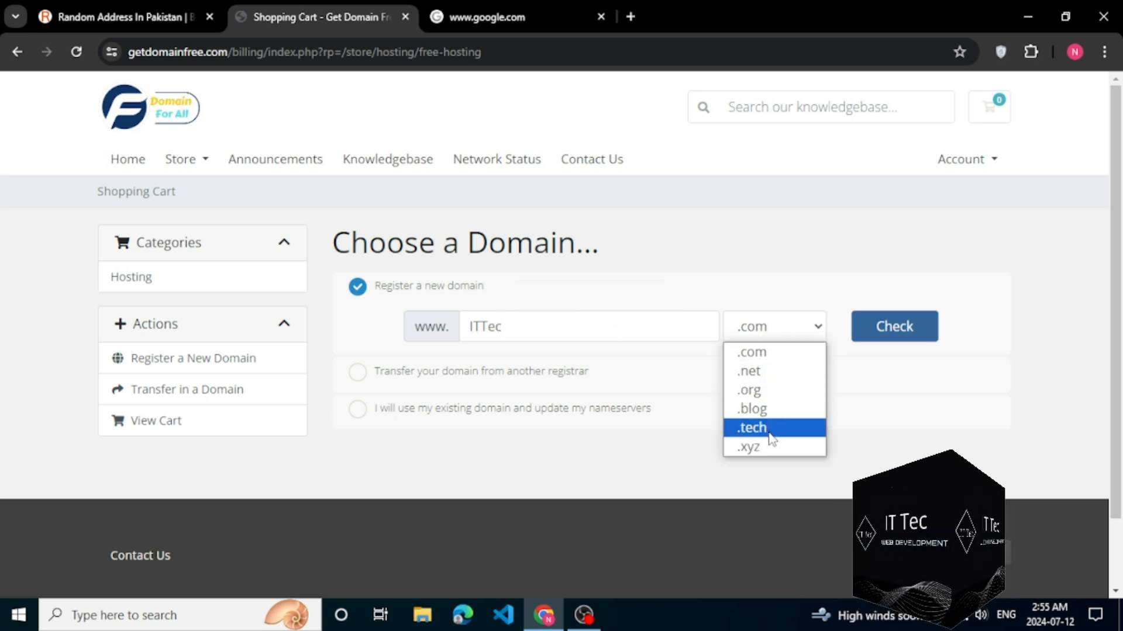
pyautogui.moveTo(768, 446)
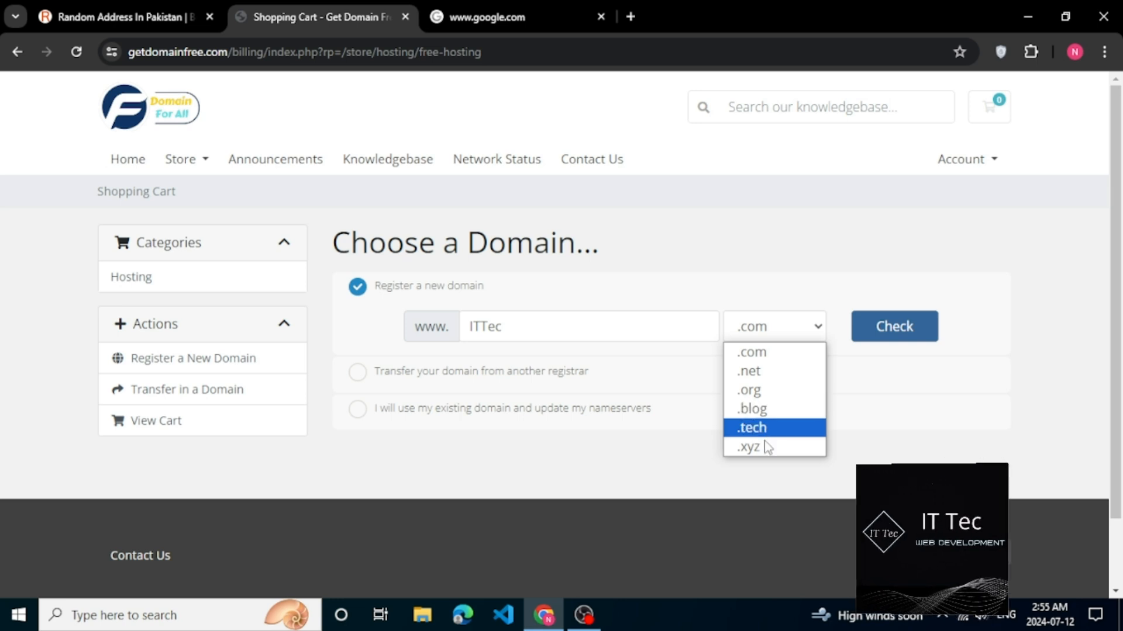
pyautogui.moveTo(750, 446)
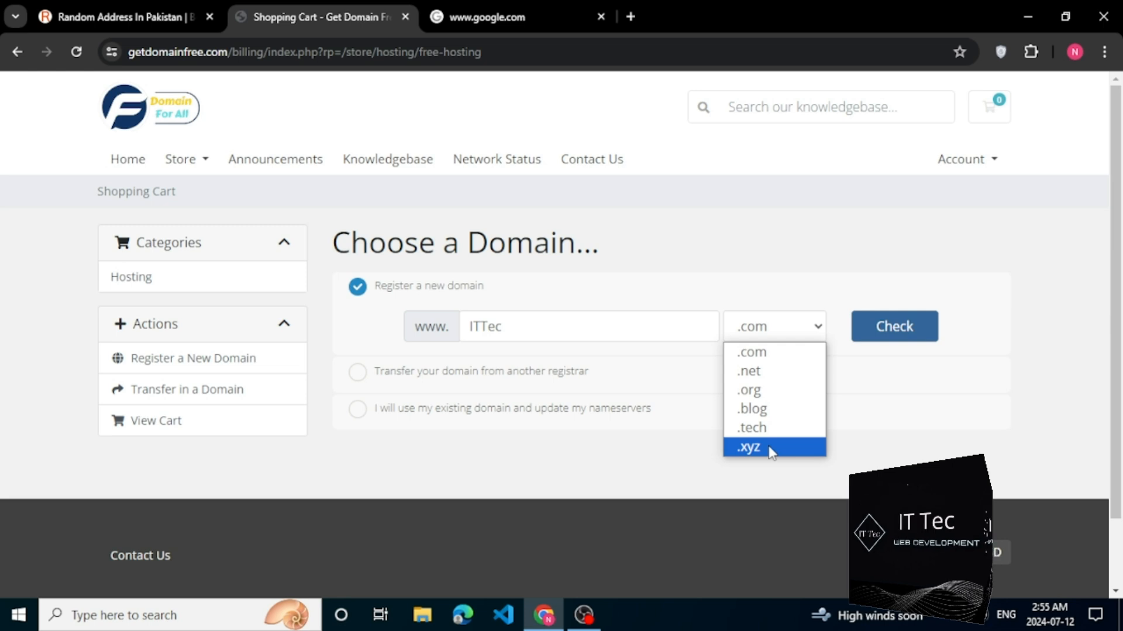
pyautogui.click(747, 448)
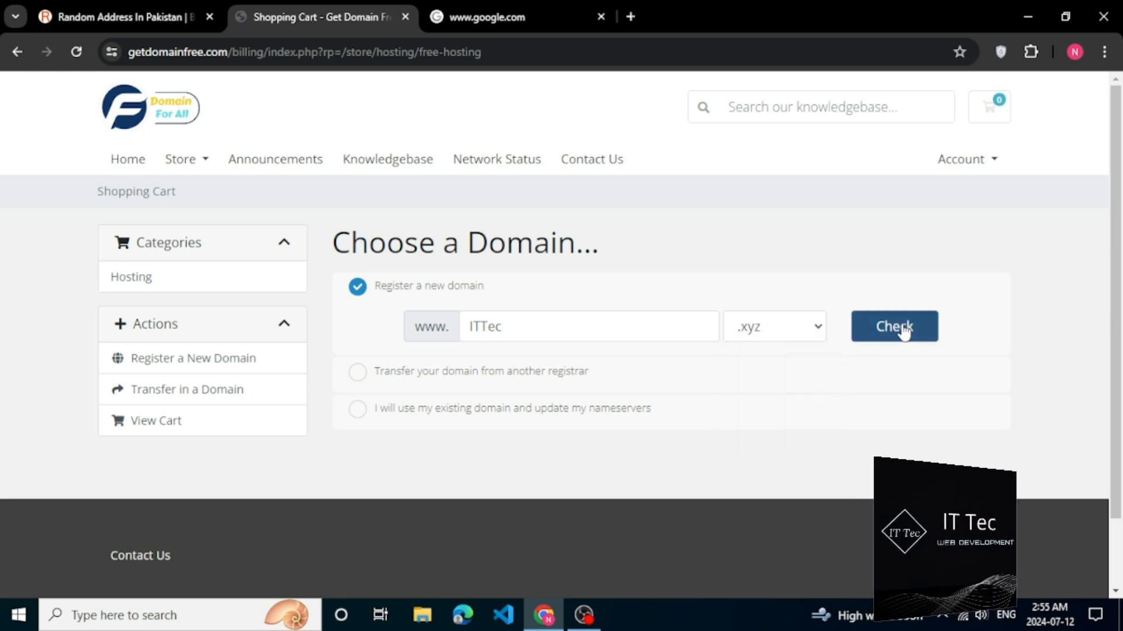
pyautogui.click(894, 326)
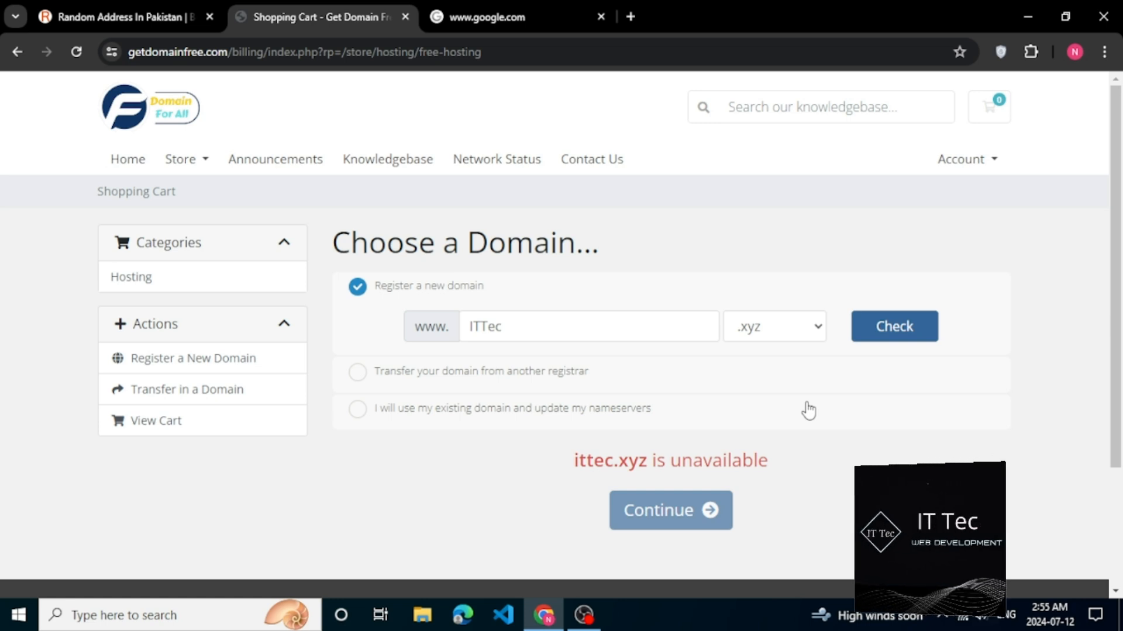
pyautogui.moveTo(779, 559)
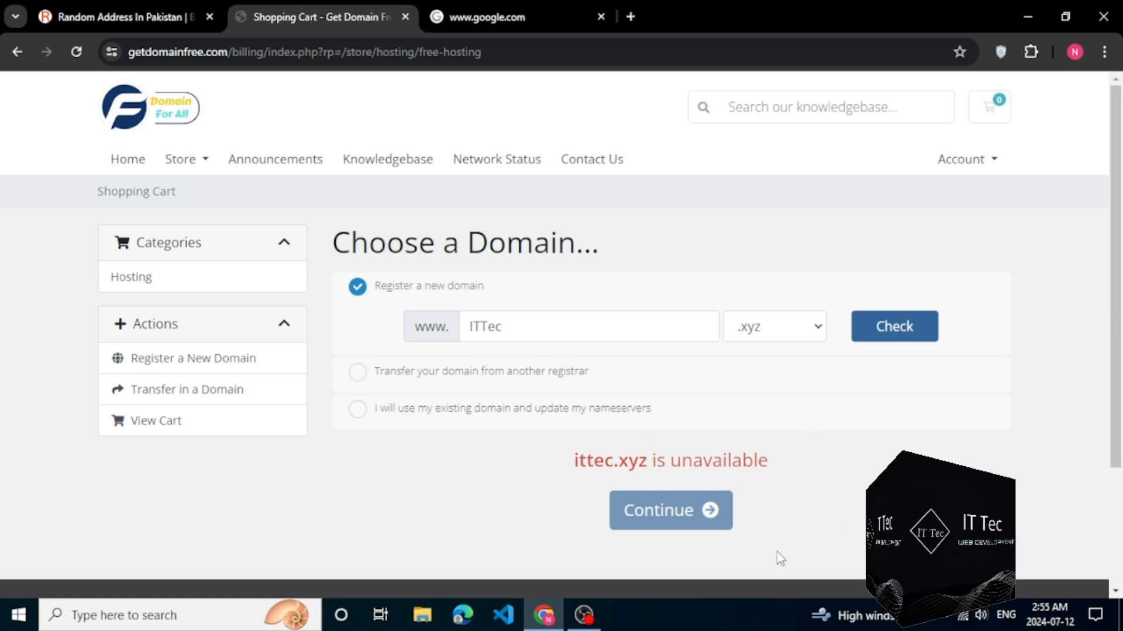
pyautogui.moveTo(662, 449)
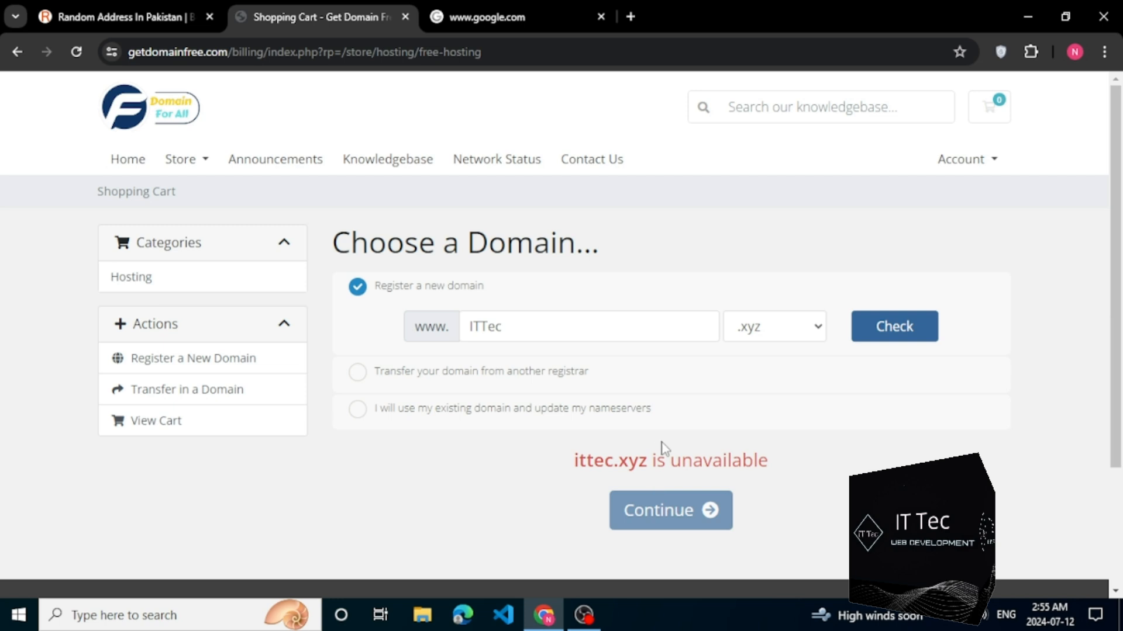
# - Check ittec.tech instead, reported available to register for $0.00 USD
pyautogui.click(773, 327)
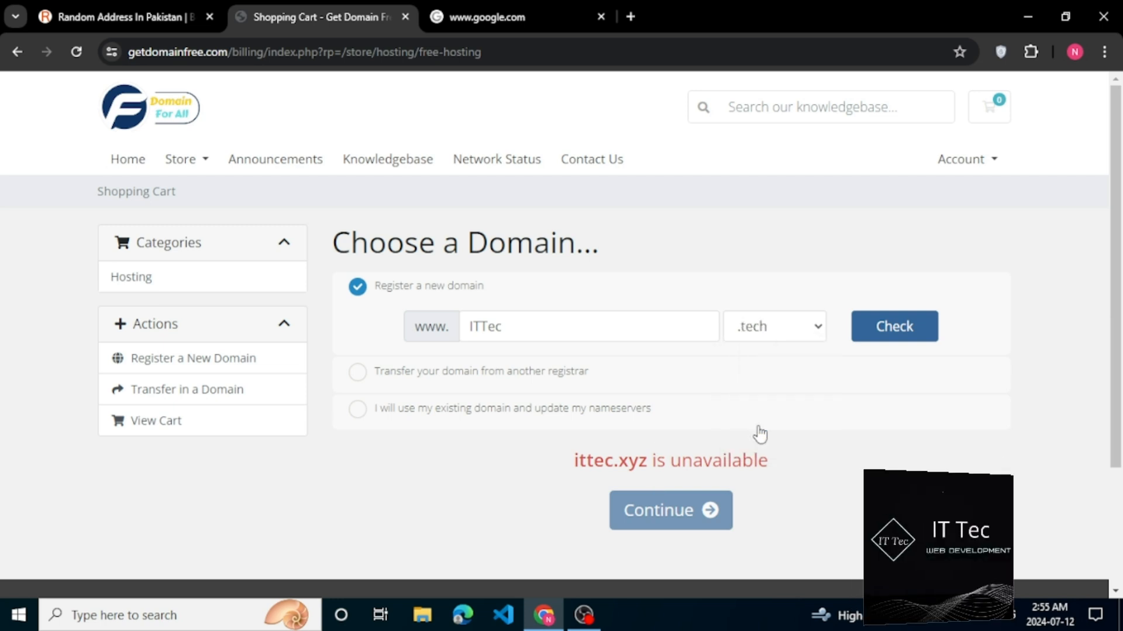
pyautogui.click(894, 326)
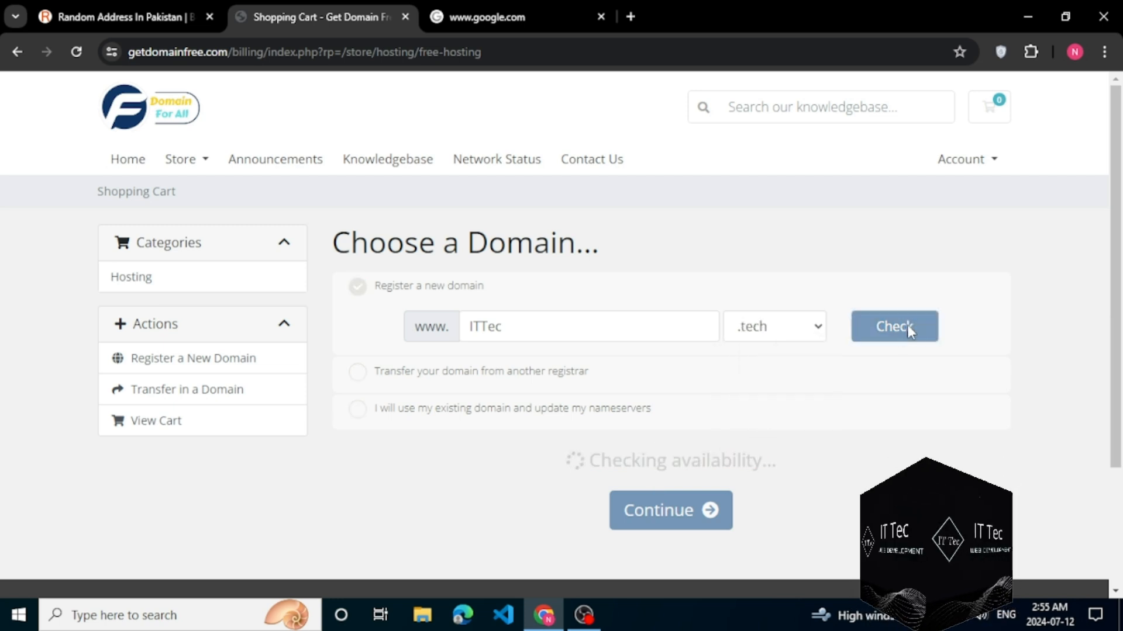
pyautogui.click(893, 326)
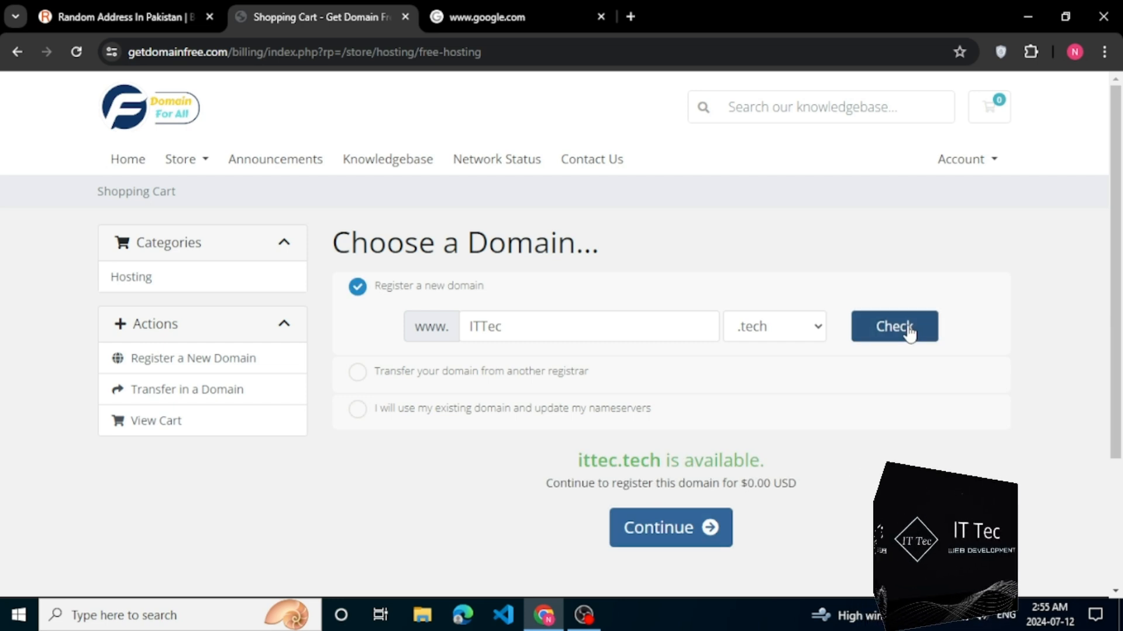
pyautogui.moveTo(722, 460)
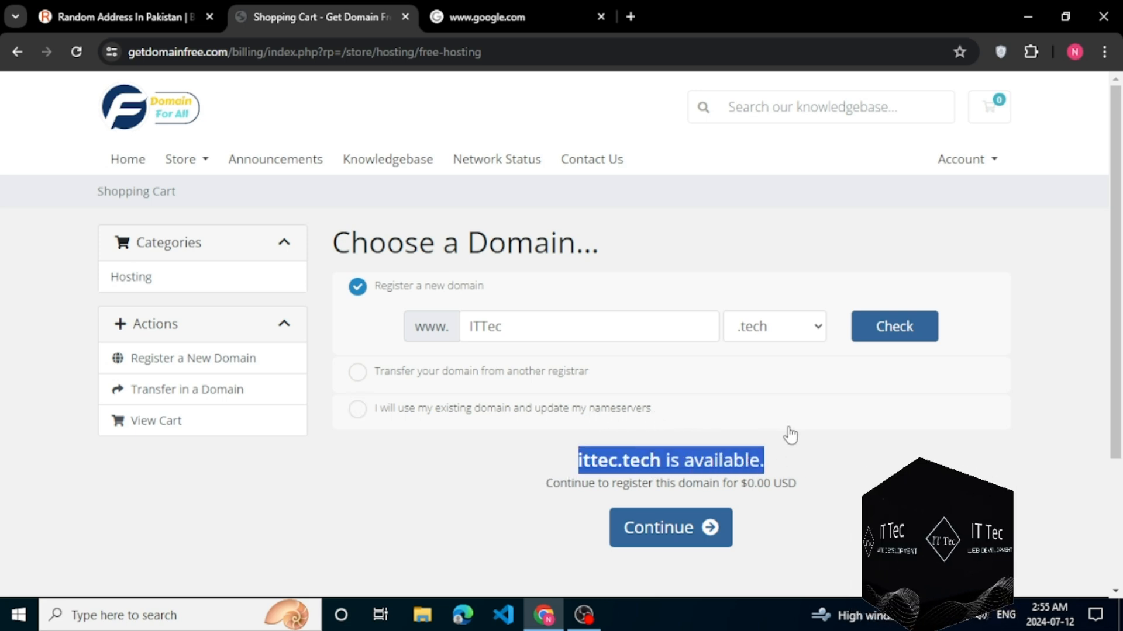
pyautogui.click(669, 527)
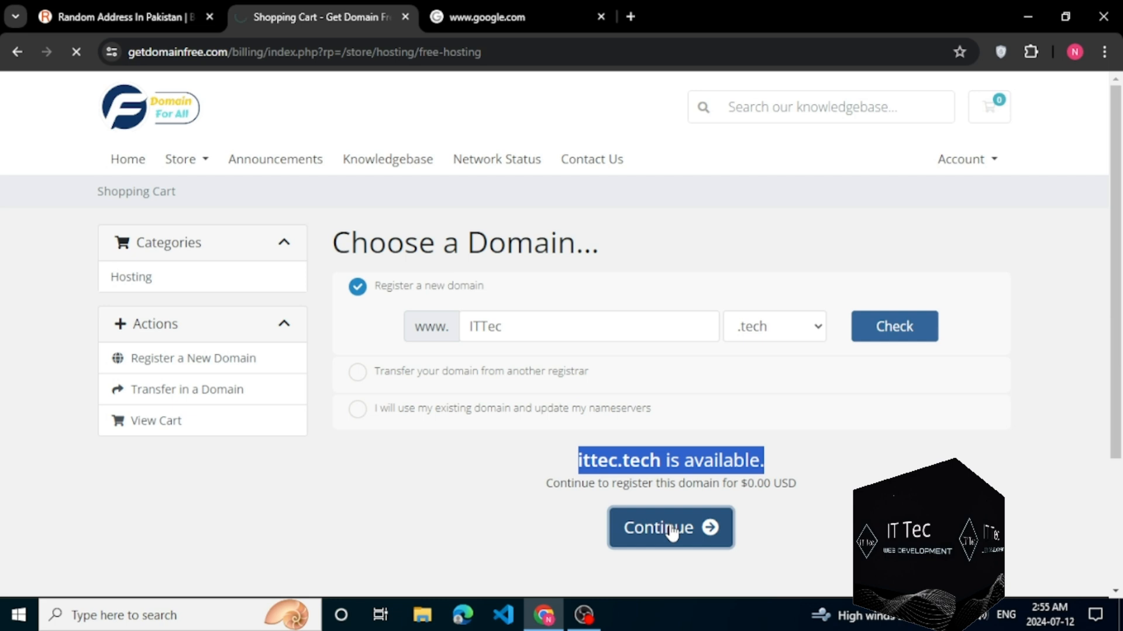
# - Continue past Domains Configuration to the cart with Free Hosting and ittec.tech at $0.00 USD
pyautogui.click(669, 527)
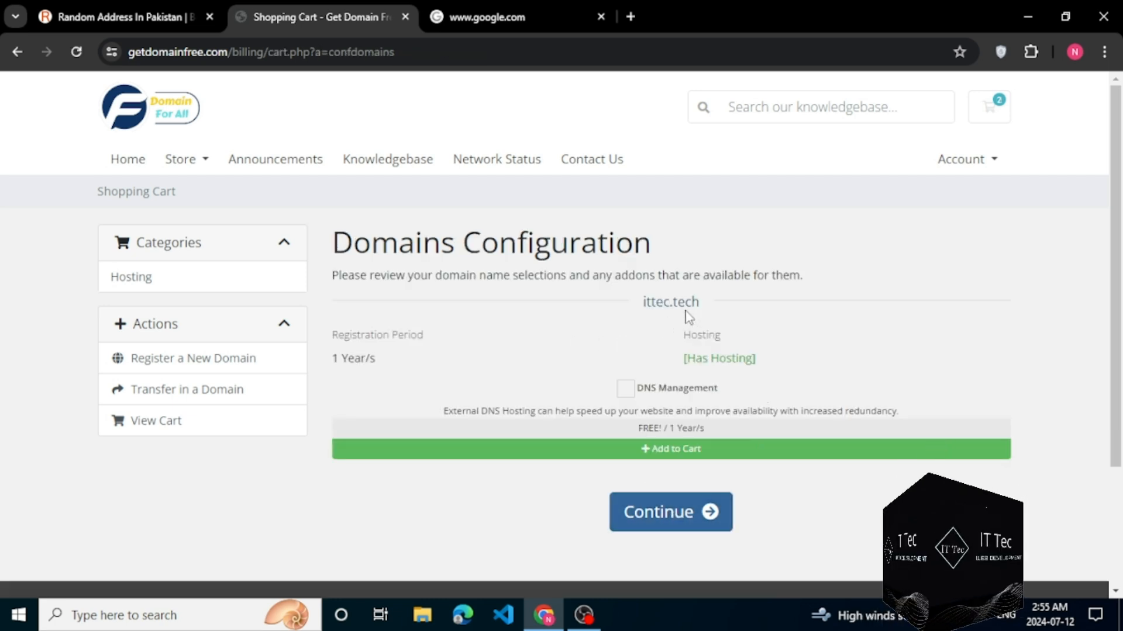
pyautogui.doubleClick(669, 302)
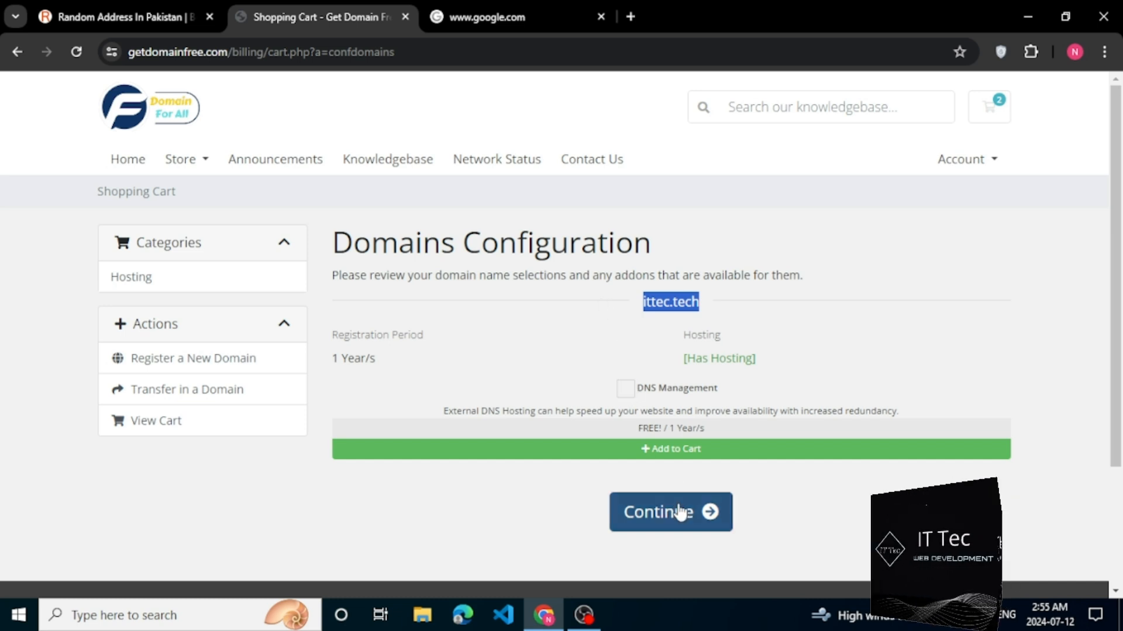
pyautogui.click(669, 513)
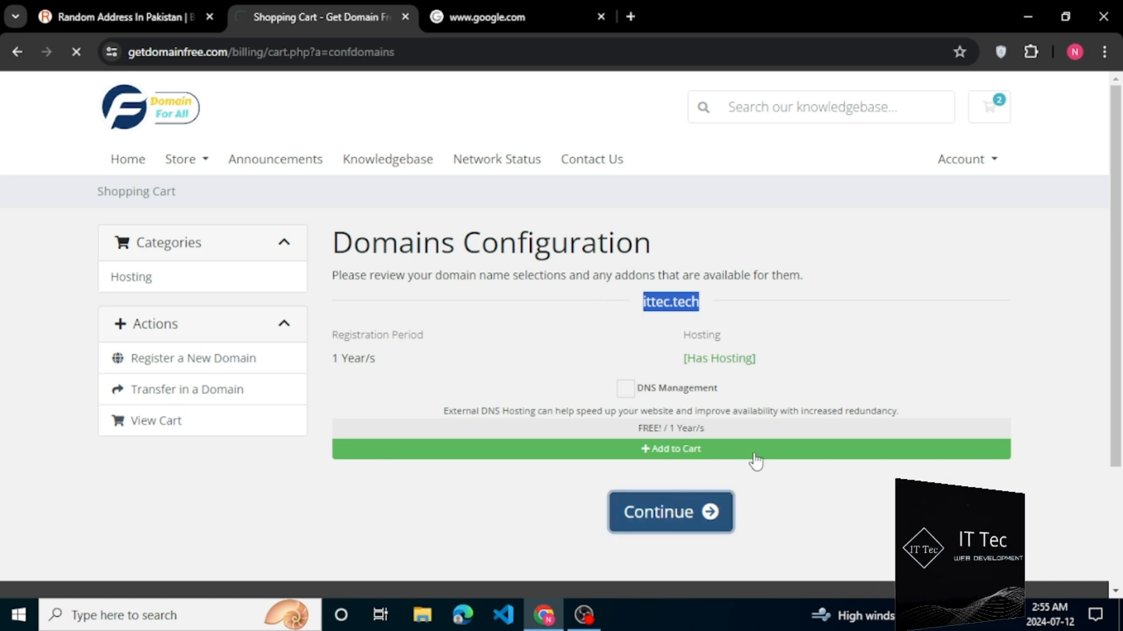
pyautogui.click(669, 511)
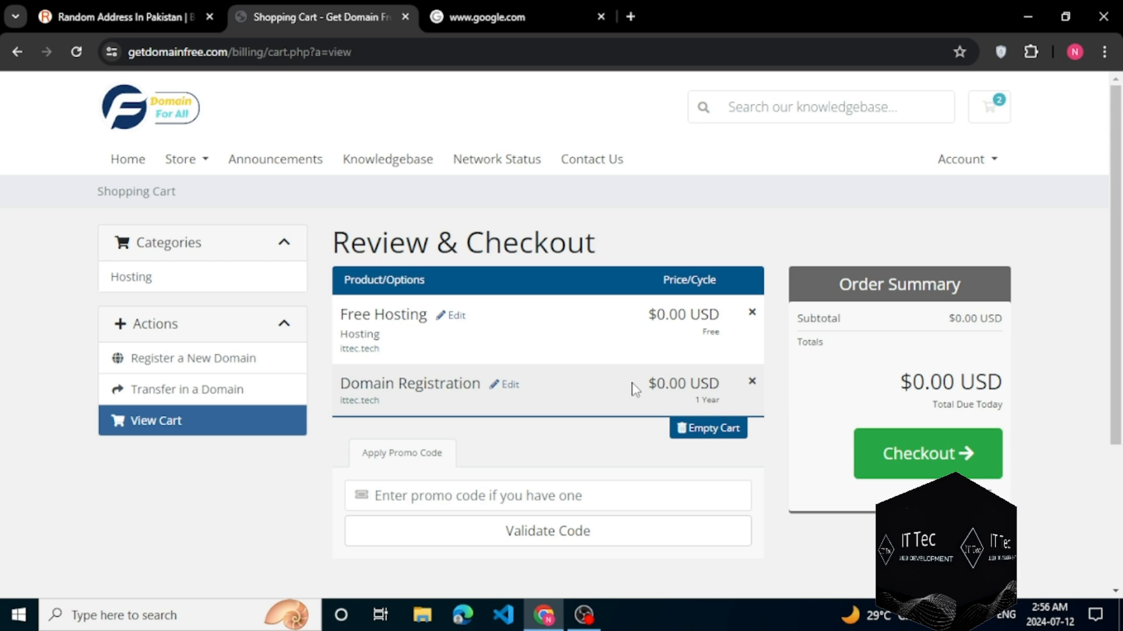
# - Proceed to checkout and fill first name, last name and email from saved suggestions
pyautogui.click(926, 454)
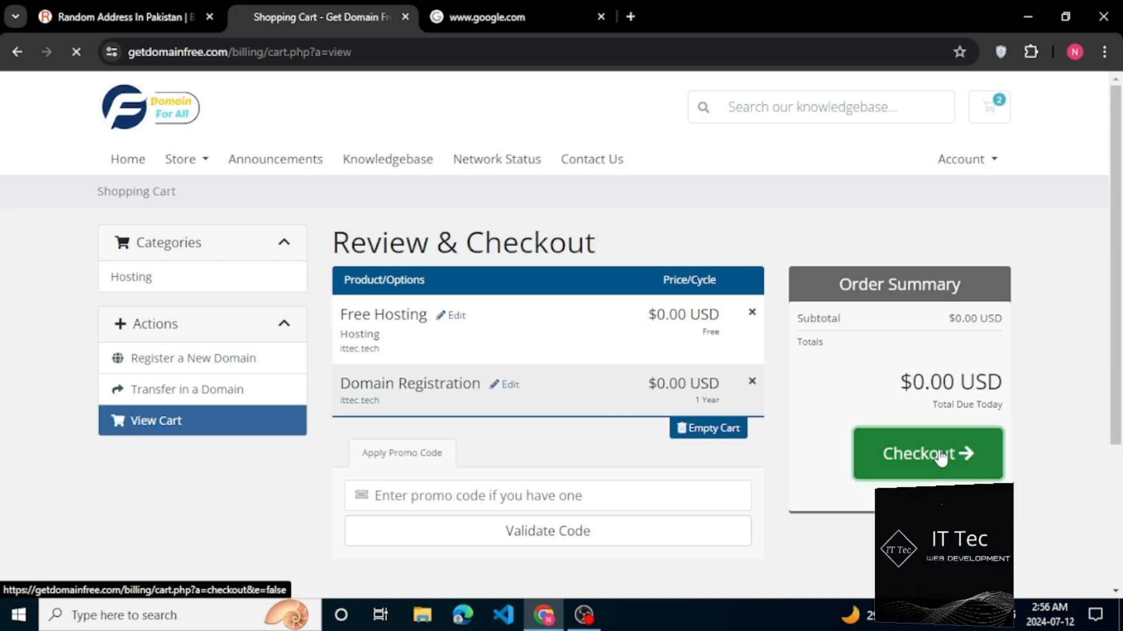
pyautogui.click(926, 454)
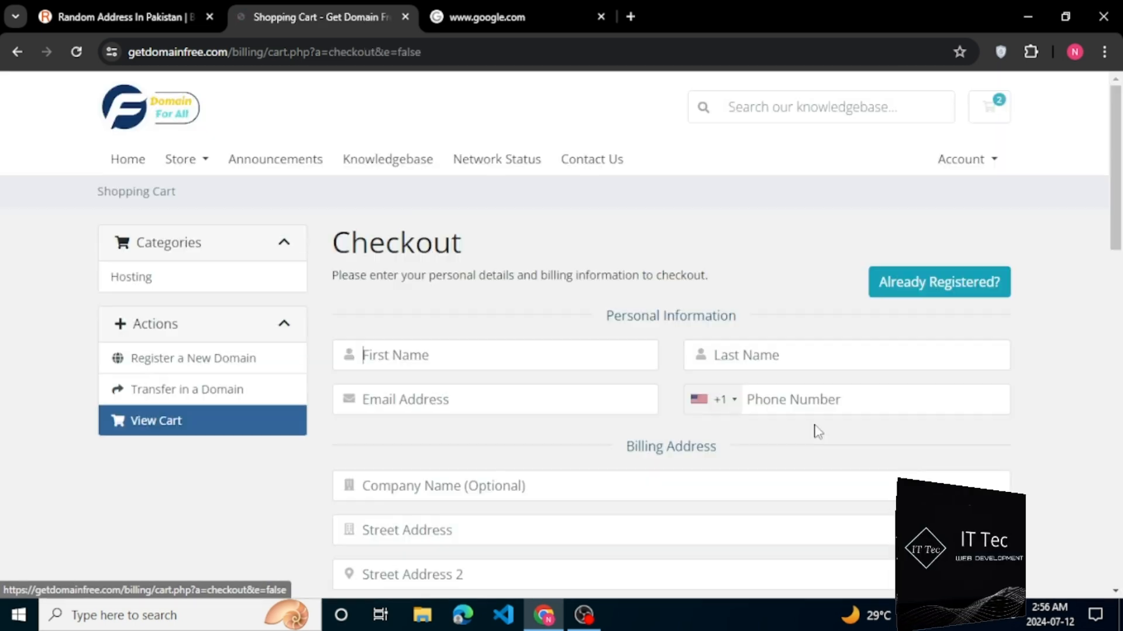
pyautogui.click(496, 354)
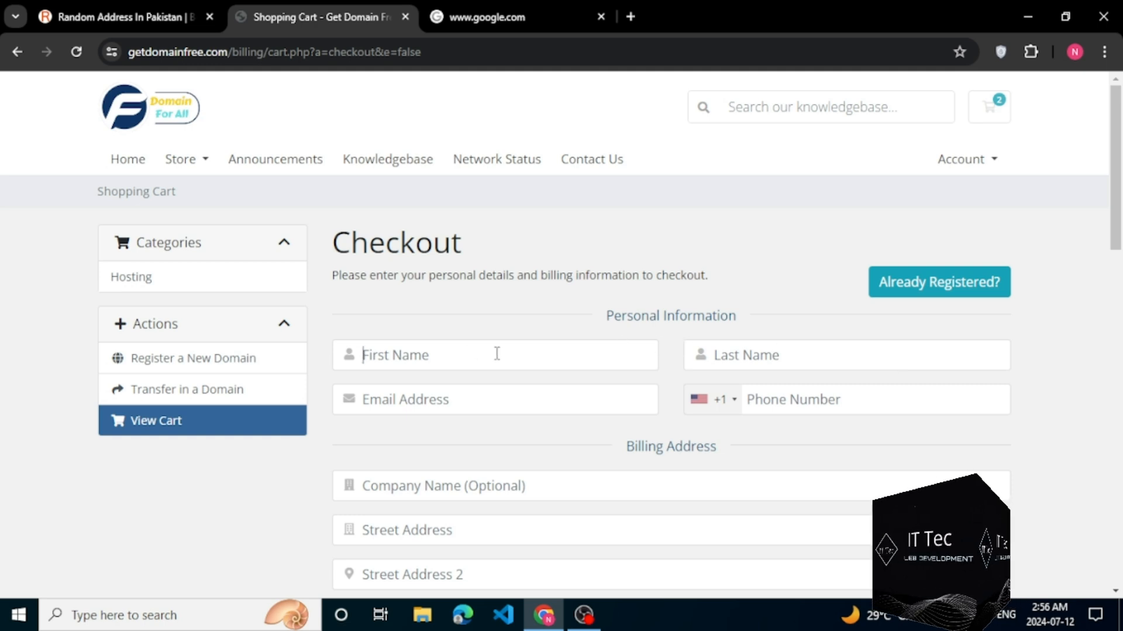
pyautogui.click(493, 354)
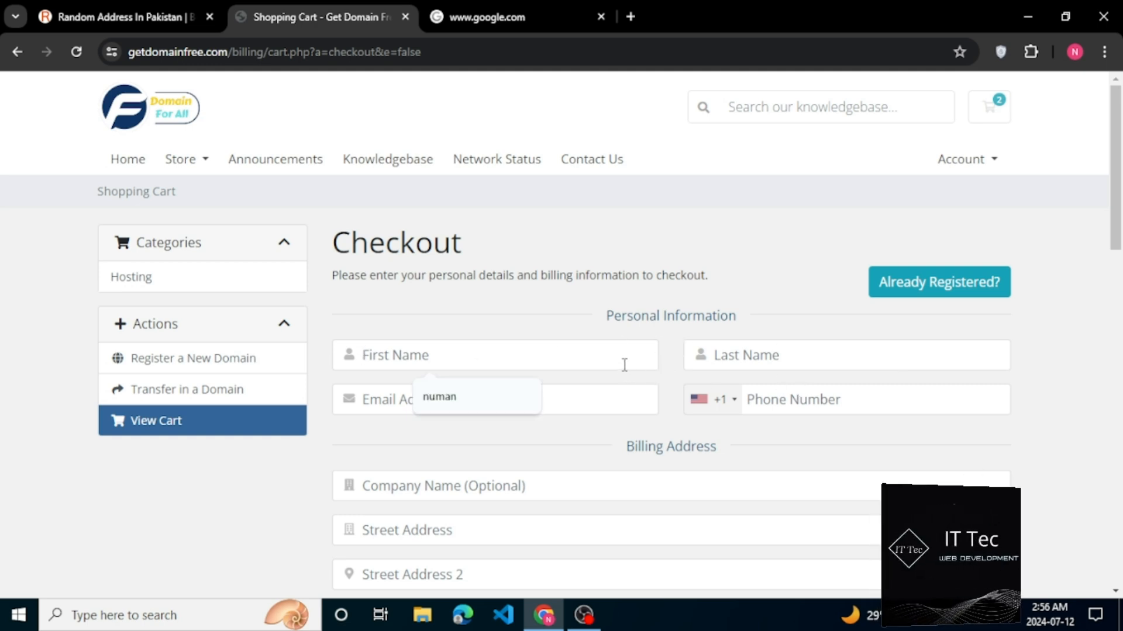
pyautogui.click(494, 398)
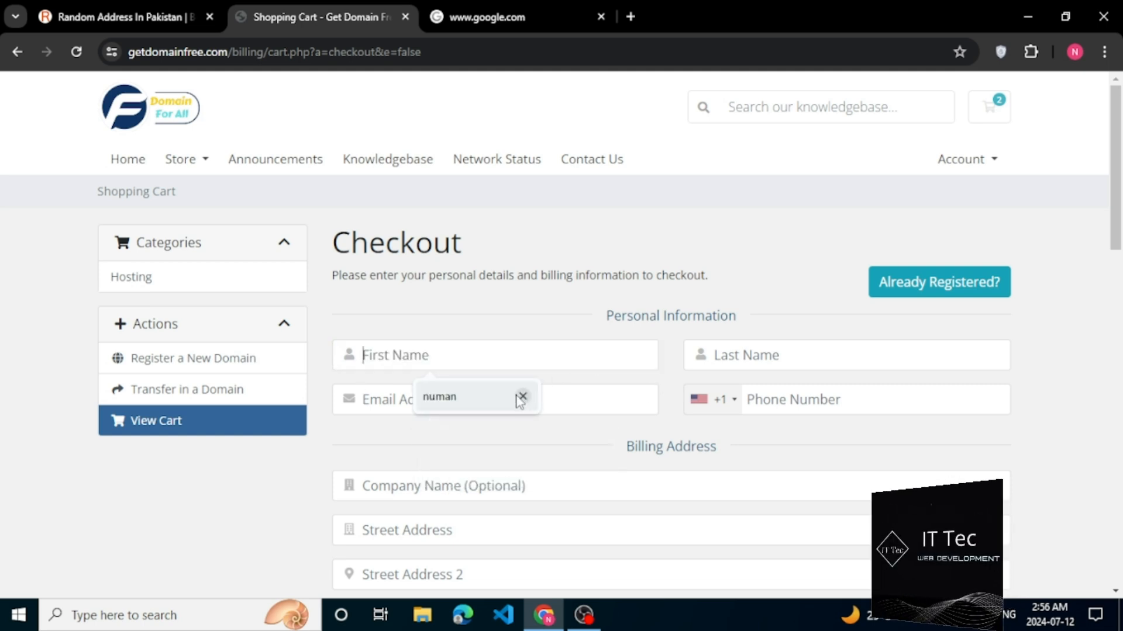
pyautogui.click(521, 397)
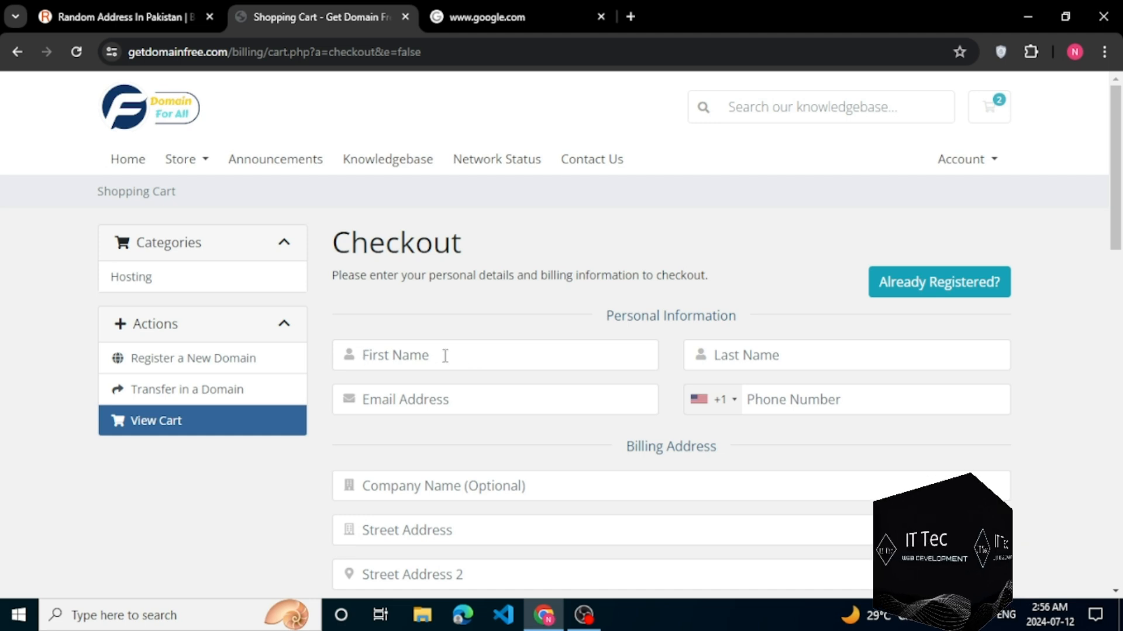
pyautogui.click(493, 399)
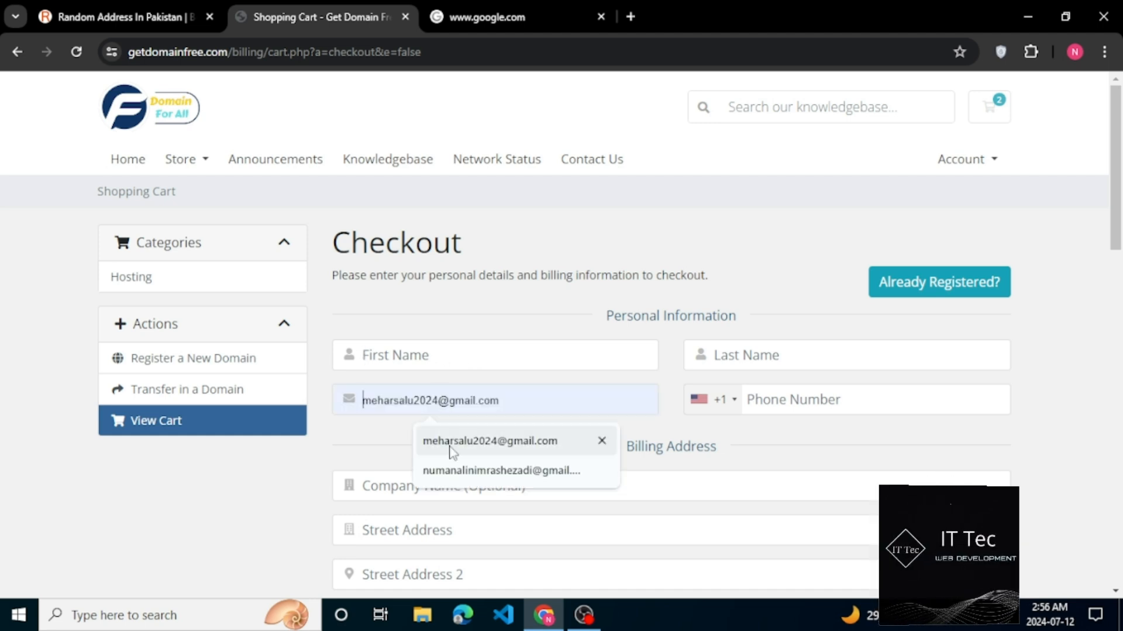
pyautogui.click(499, 470)
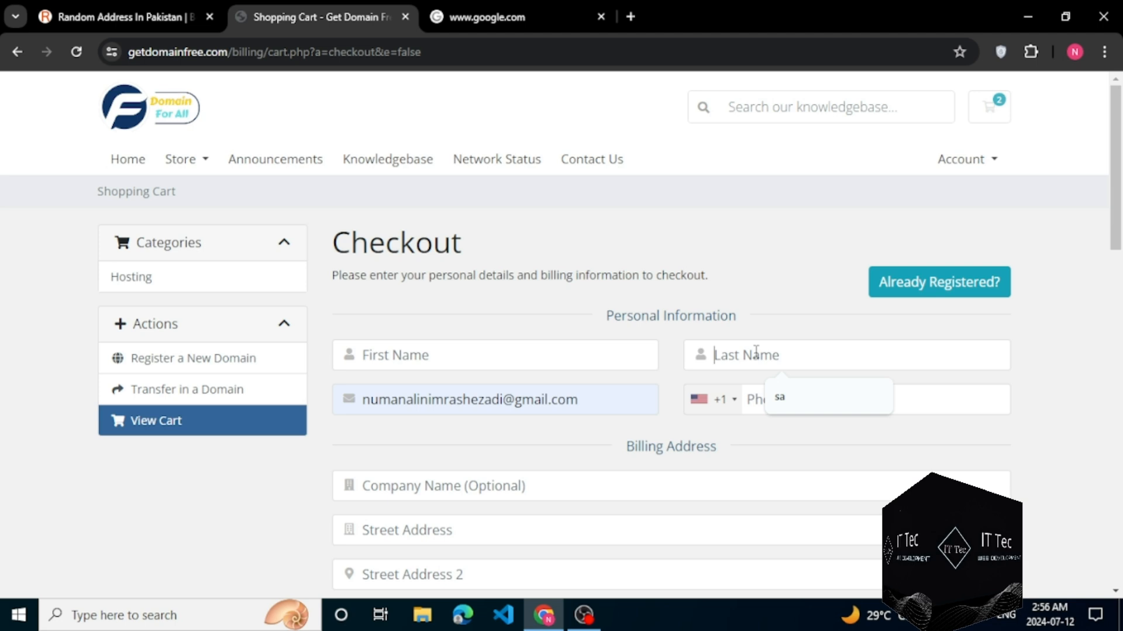
# - Begin entering the street address text into the Company Name field
pyautogui.write('numa')
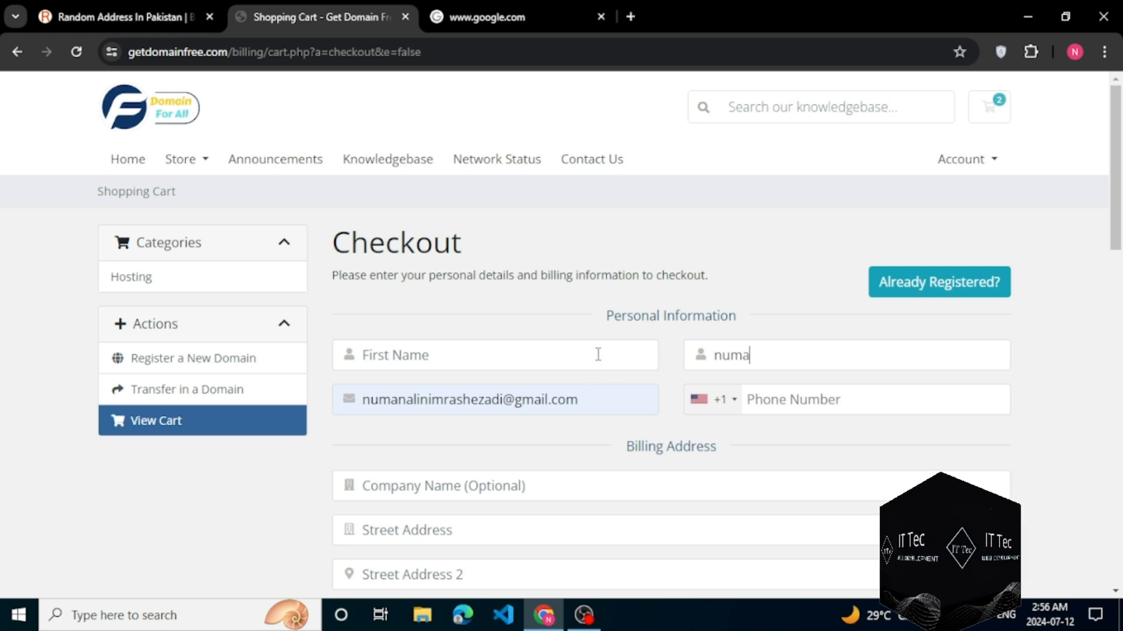
pyautogui.write('numan')
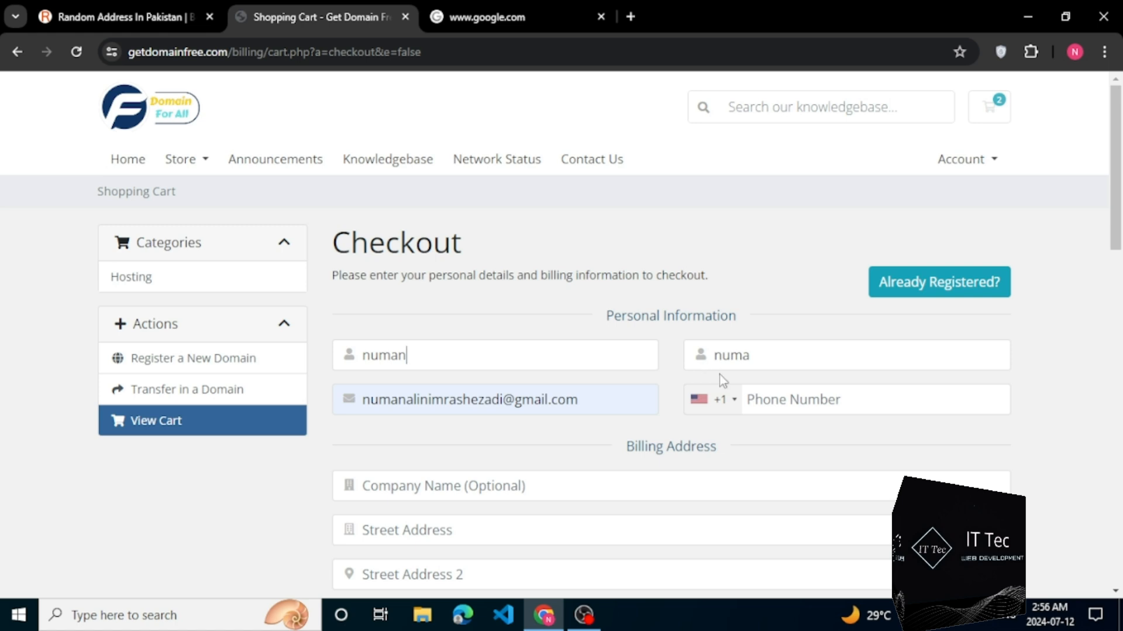
pyautogui.write('ali')
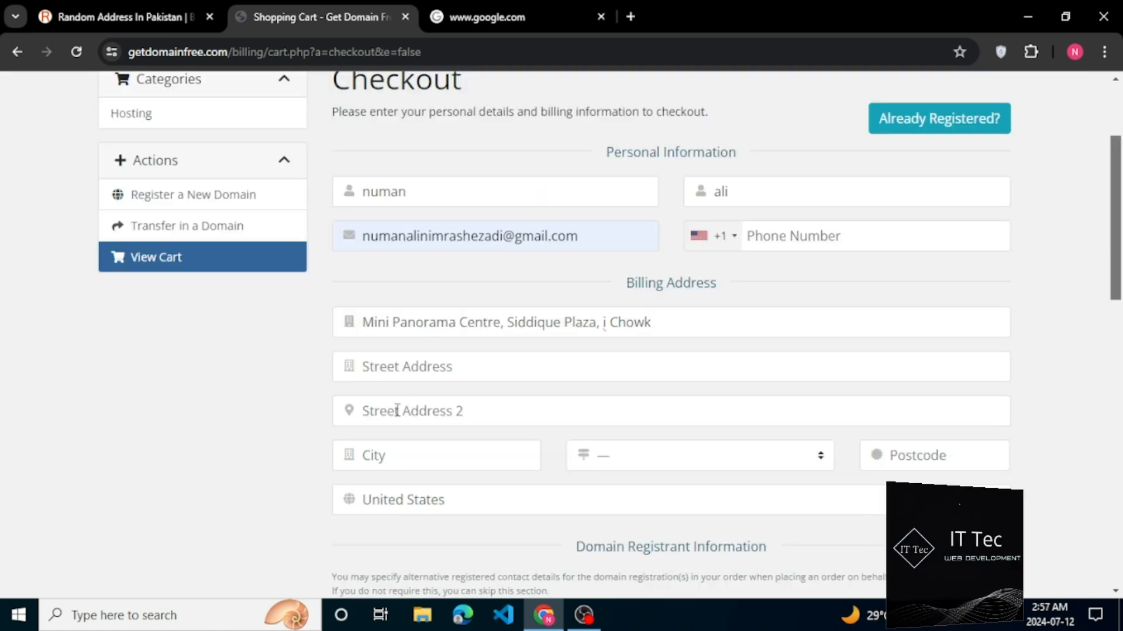
# - Paste the address into both street lines and set the city to Lahore
pyautogui.rightClick(493, 235)
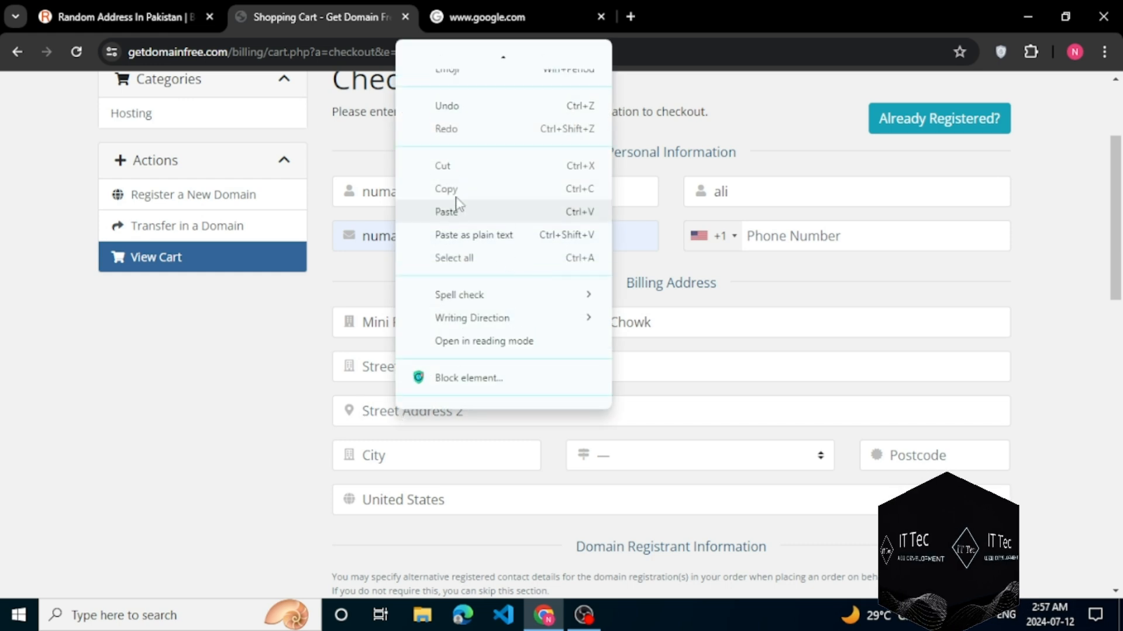
pyautogui.click(446, 212)
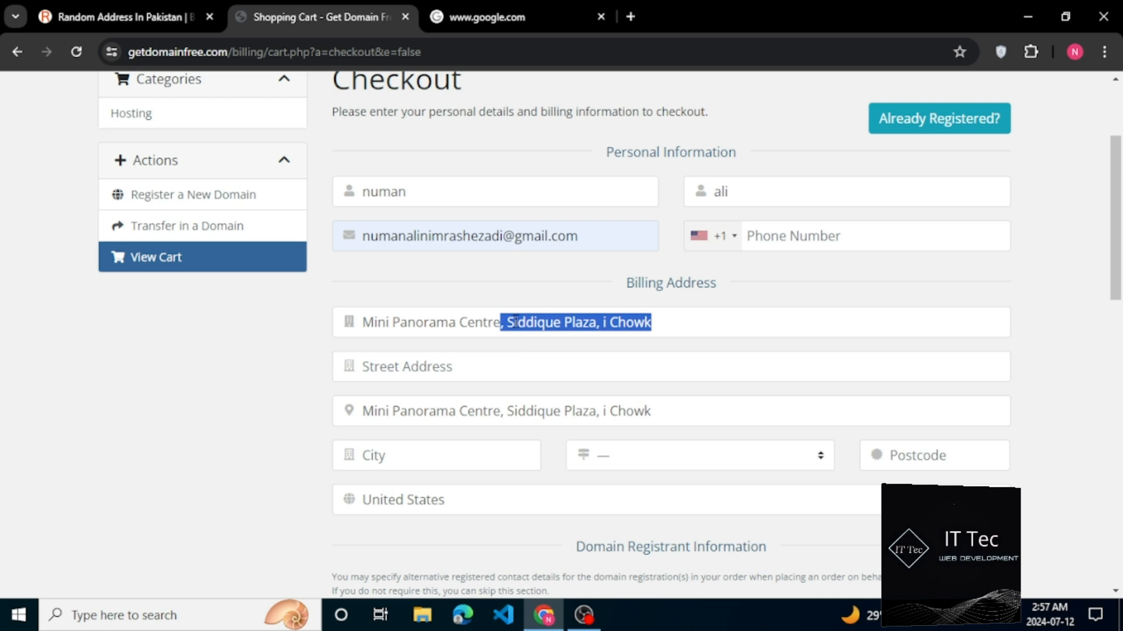
pyautogui.rightClick(575, 321)
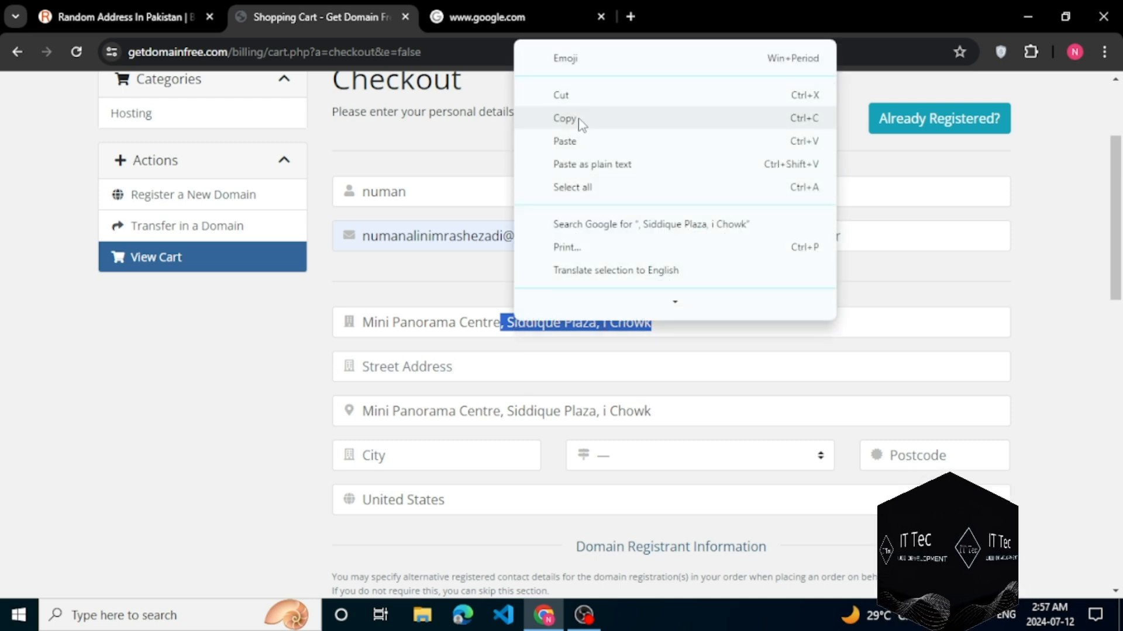
pyautogui.rightClick(406, 366)
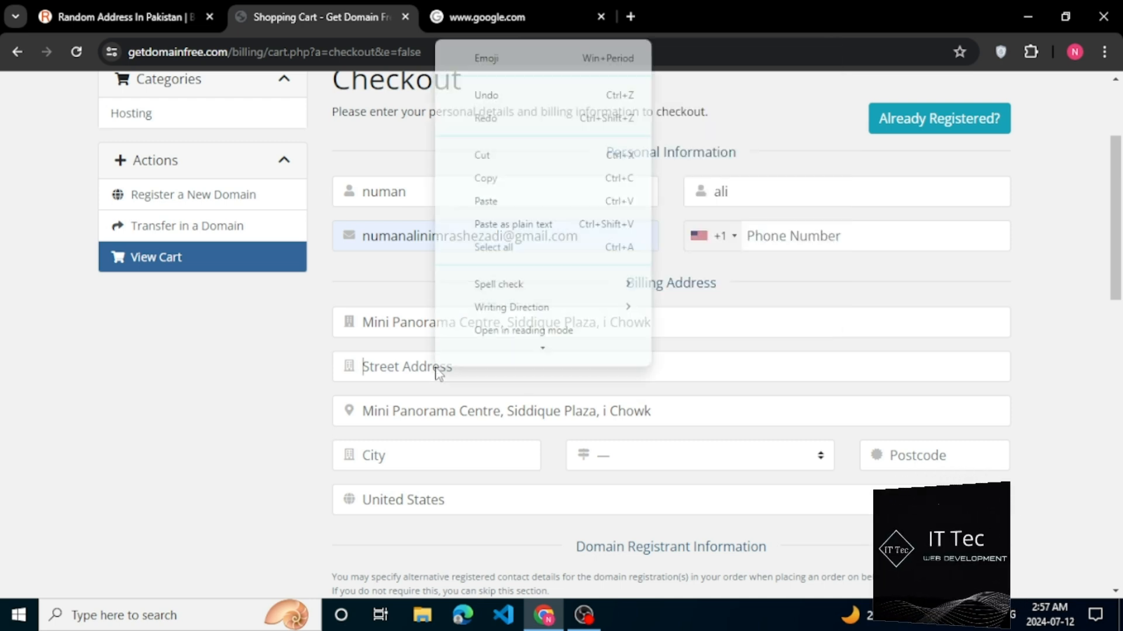
pyautogui.click(484, 201)
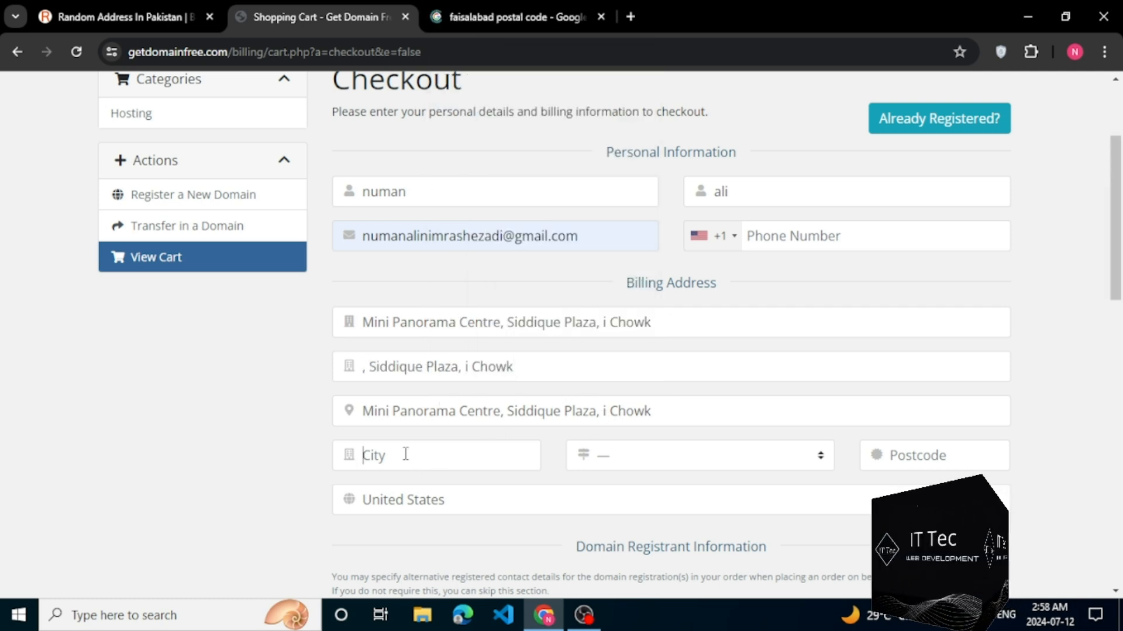
pyautogui.write('Lahore')
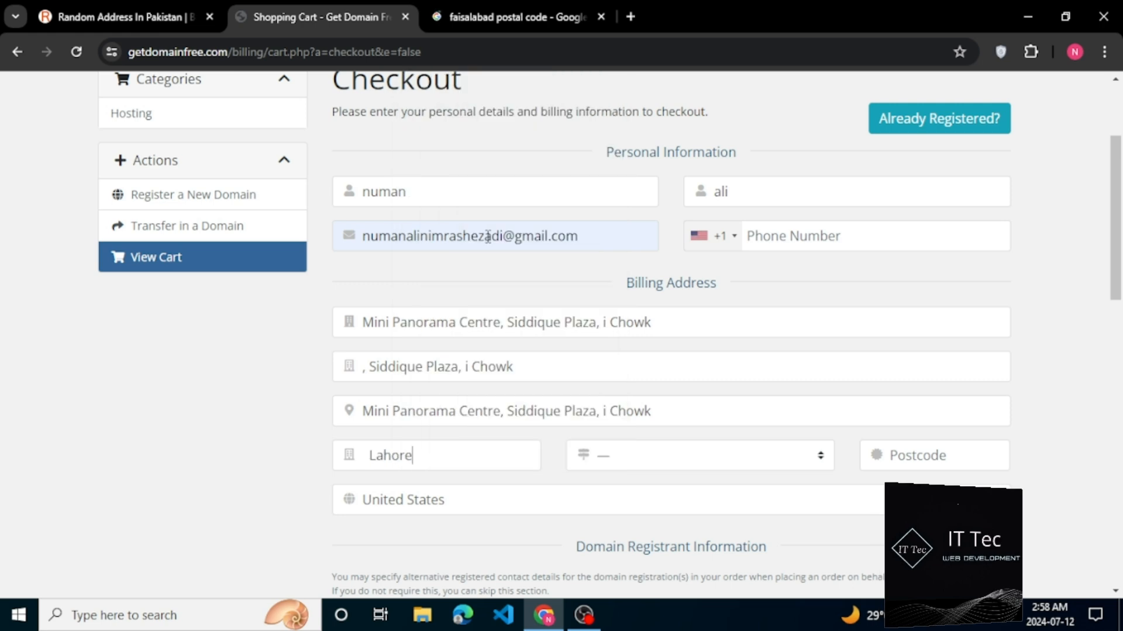
# - Set country Pakistan and state punjab, then switch to the postal-code search tab
pyautogui.click(933, 455)
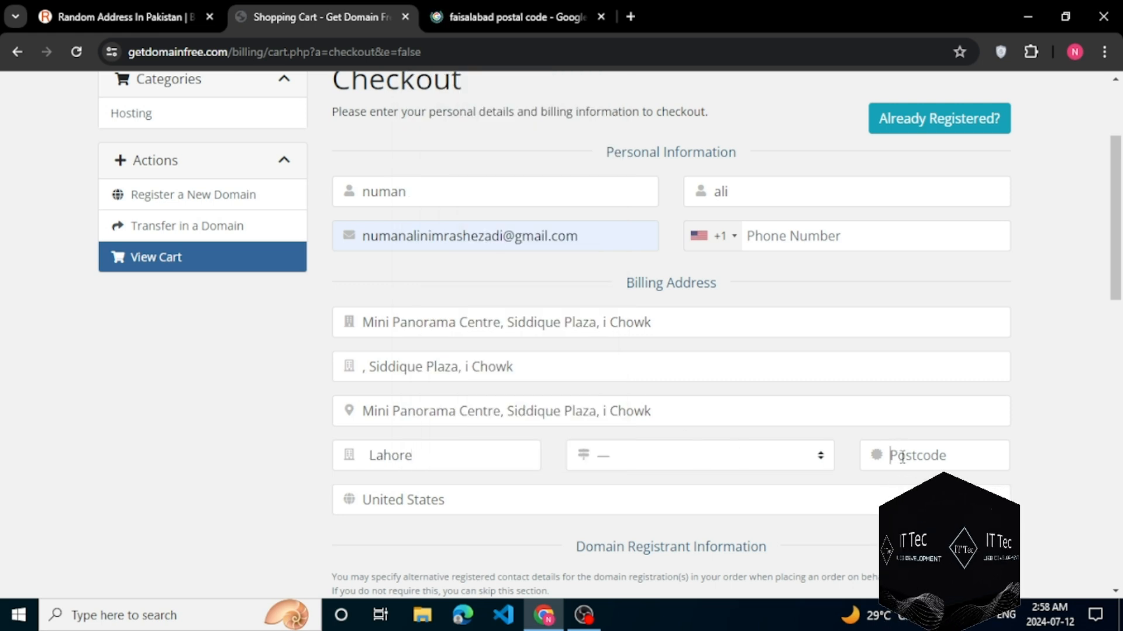
pyautogui.moveTo(810, 349)
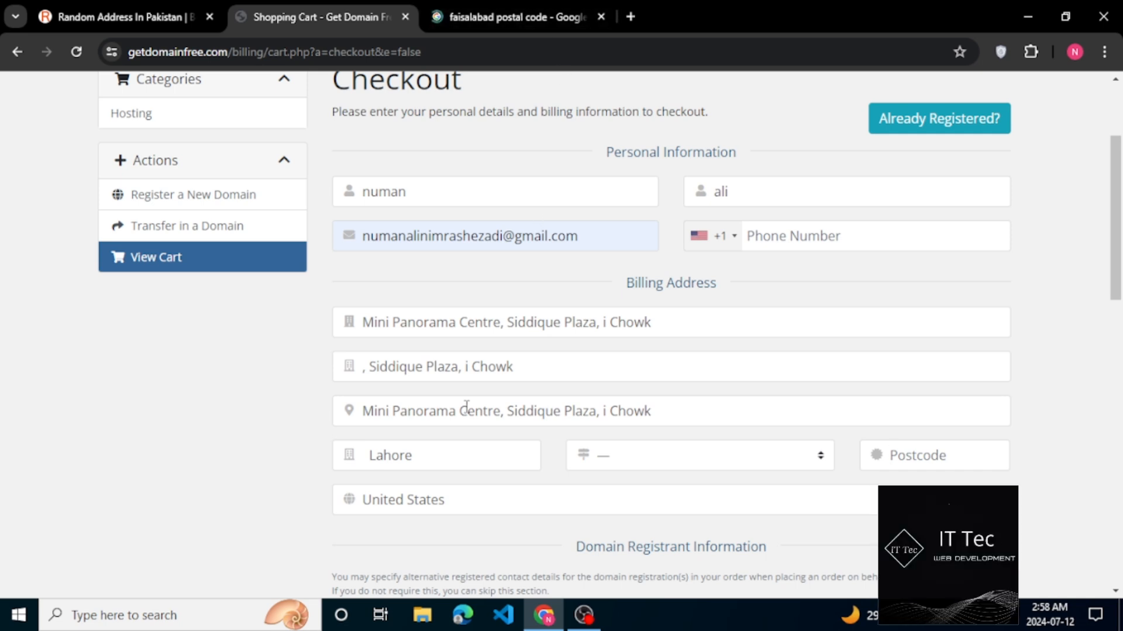
pyautogui.click(606, 500)
pyautogui.write('Pakistan')
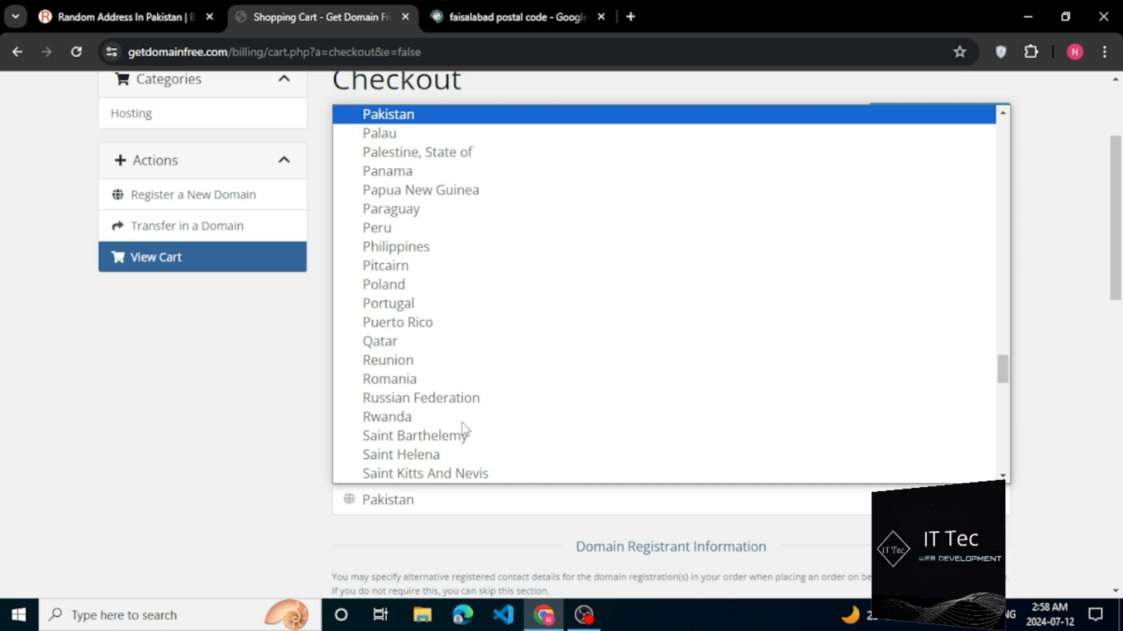
pyautogui.click(387, 114)
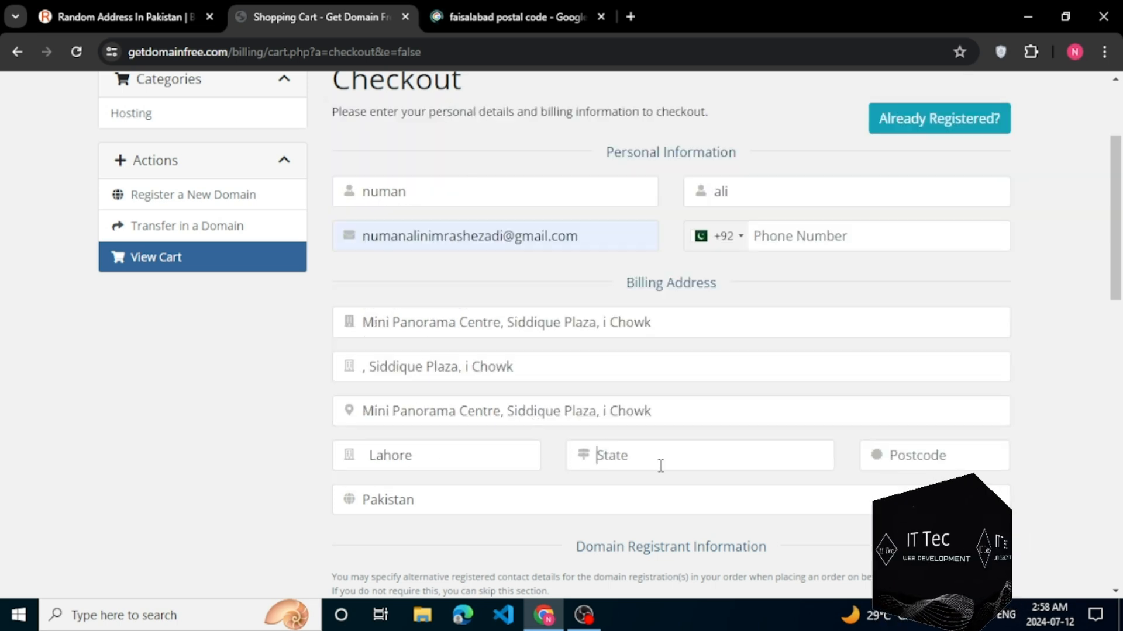
pyautogui.write('pun')
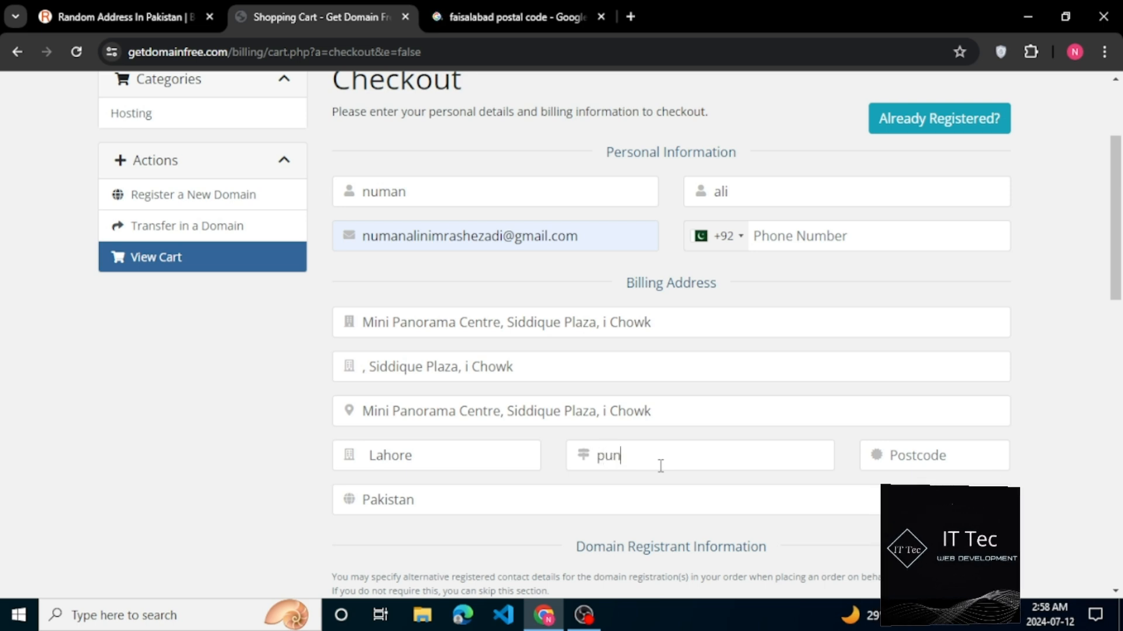
pyautogui.write('jab')
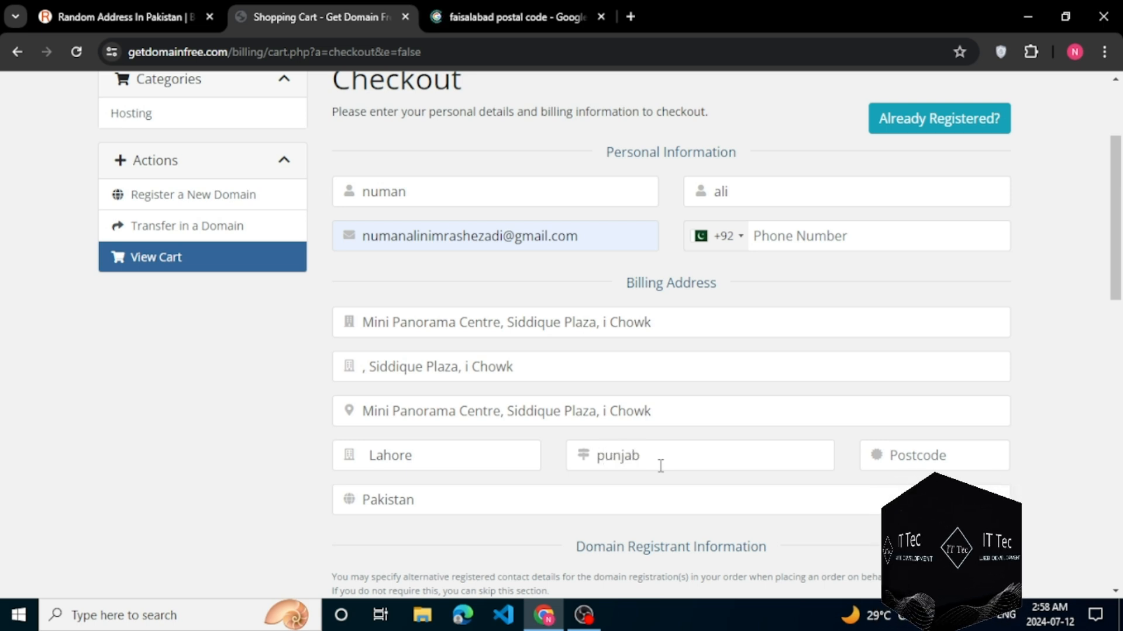
pyautogui.click(933, 455)
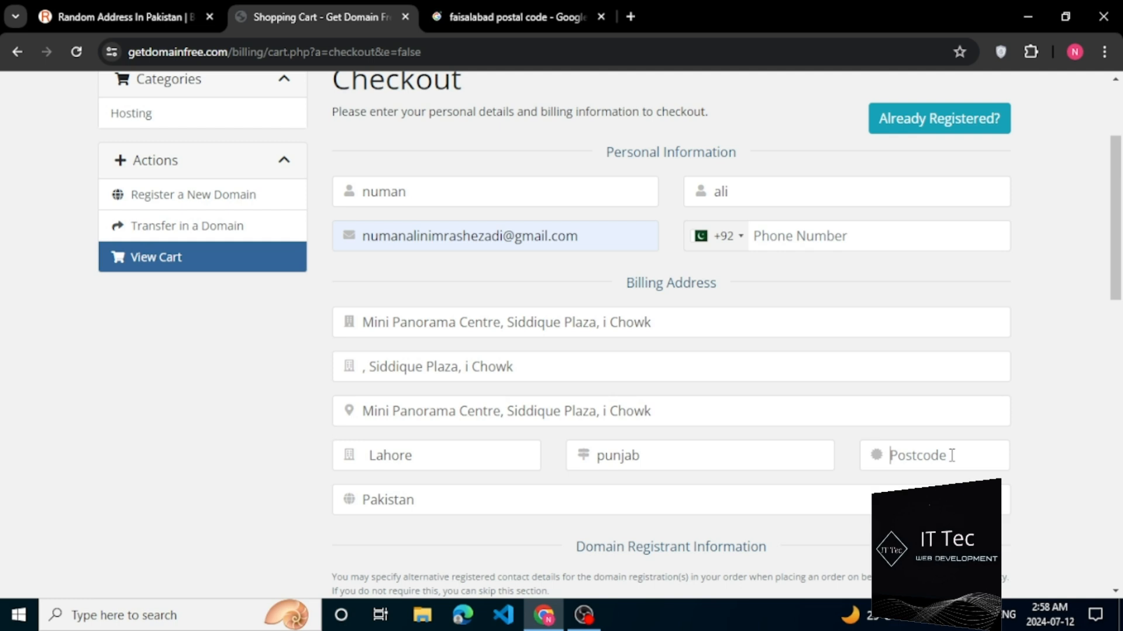
pyautogui.click(516, 16)
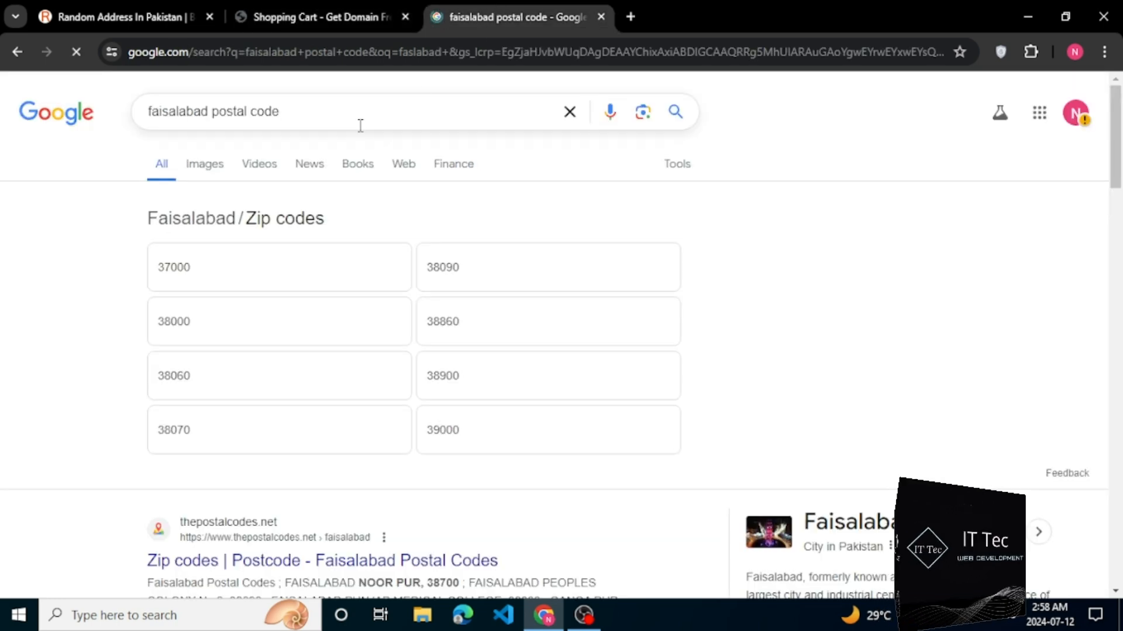
# - Search Google for 'lahore postal code', copy 53400 and return to the checkout tab
pyautogui.doubleClick(187, 112)
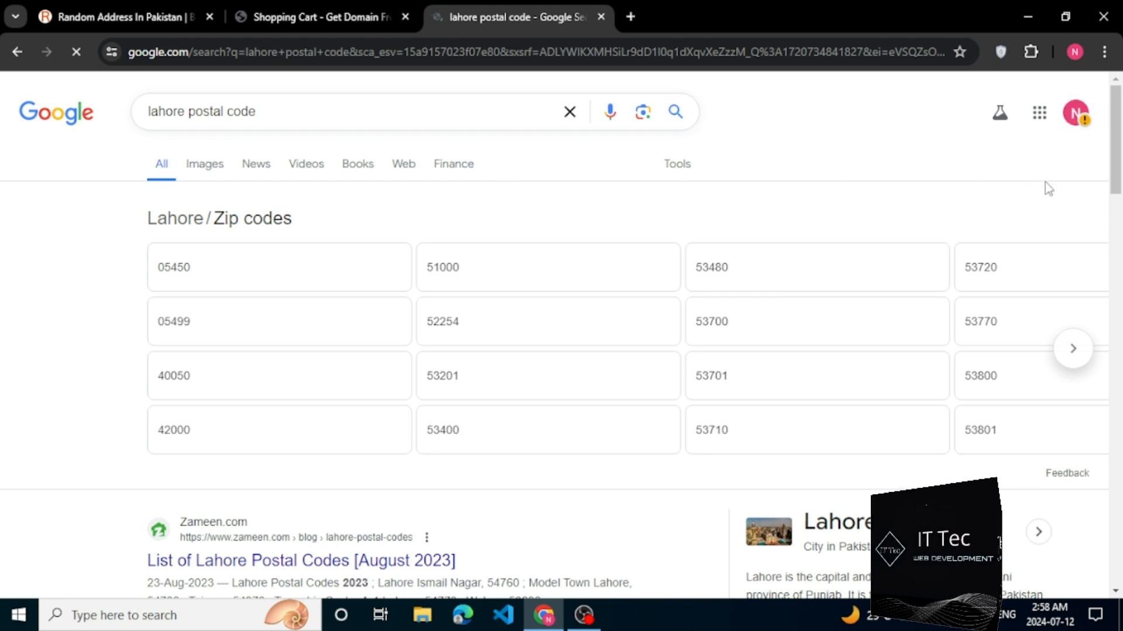
pyautogui.scroll(-3)
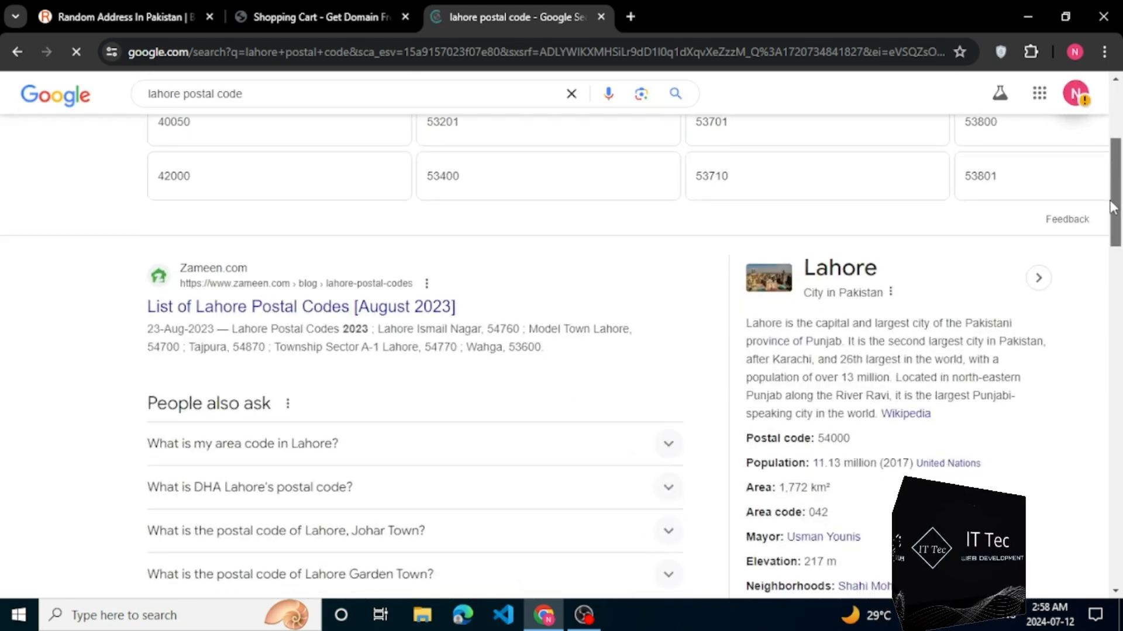
pyautogui.scroll(-3)
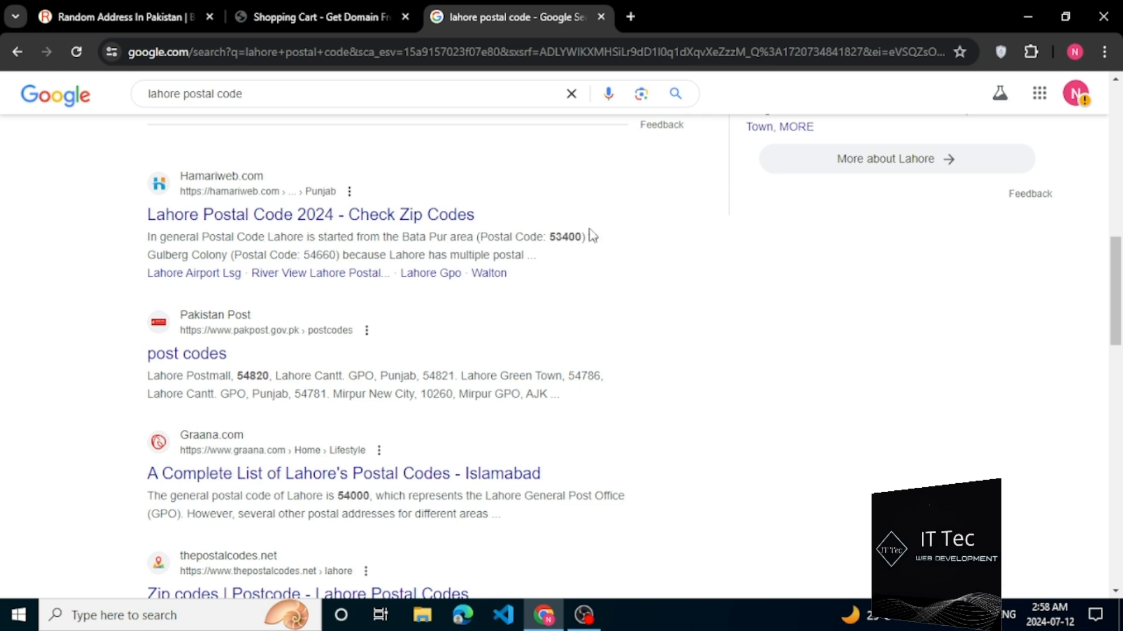
pyautogui.doubleClick(564, 237)
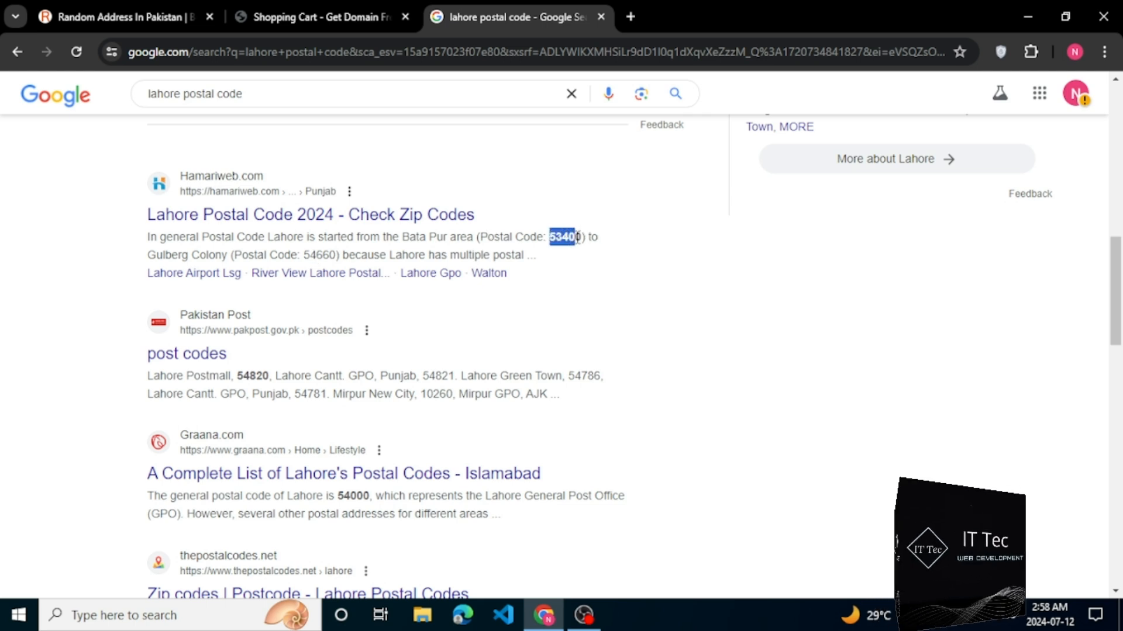
pyautogui.rightClick(565, 237)
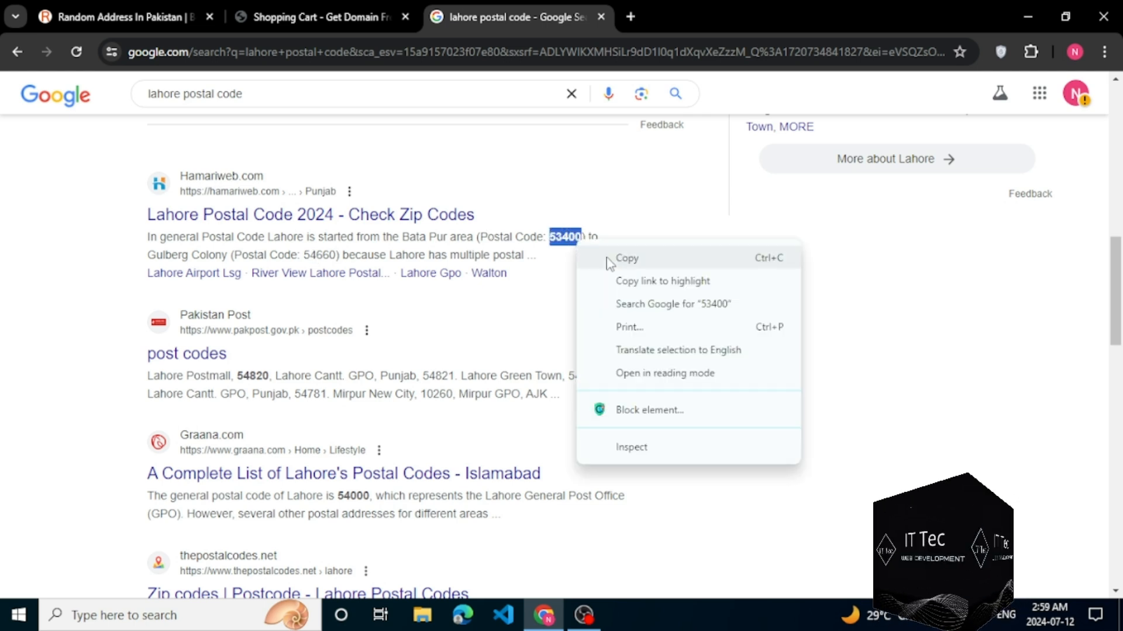
pyautogui.click(321, 17)
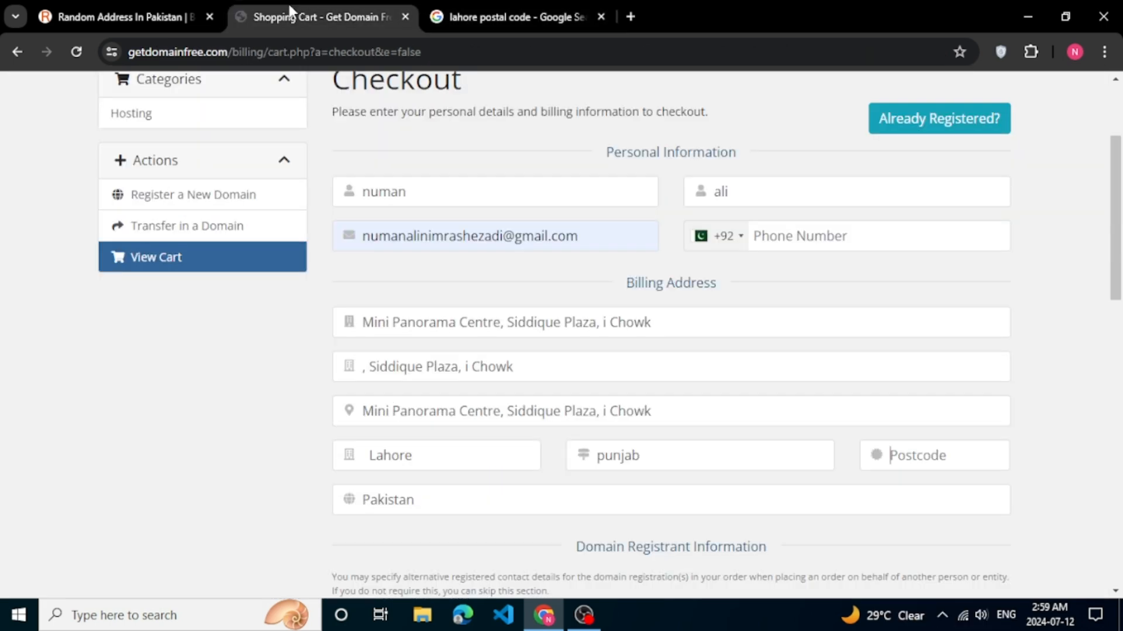
# - Paste postcode 53400 and enter matching account passwords at 60% Moderate strength with Mail In Payment
pyautogui.rightClick(917, 455)
pyautogui.write('53400')
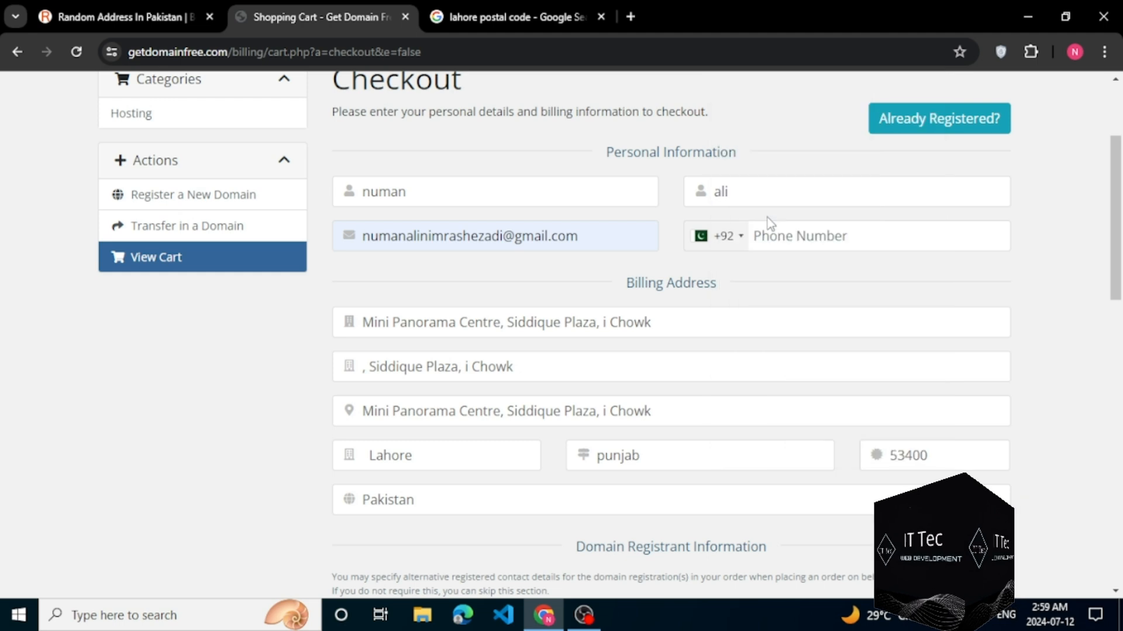
pyautogui.scroll(-3)
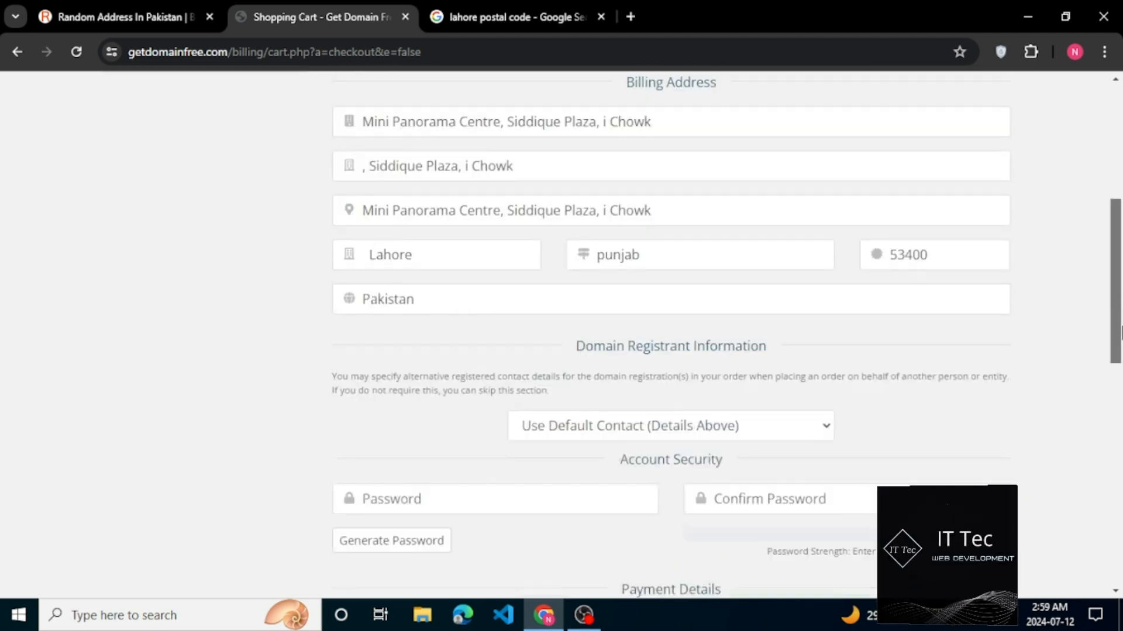
pyautogui.scroll(-3)
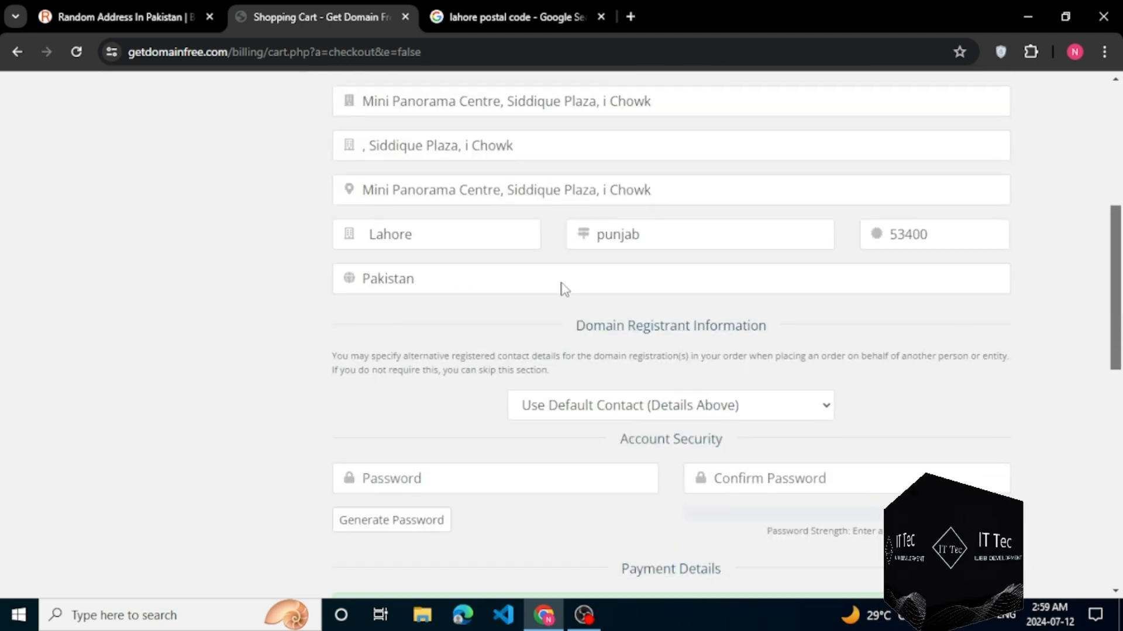
pyautogui.scroll(-3)
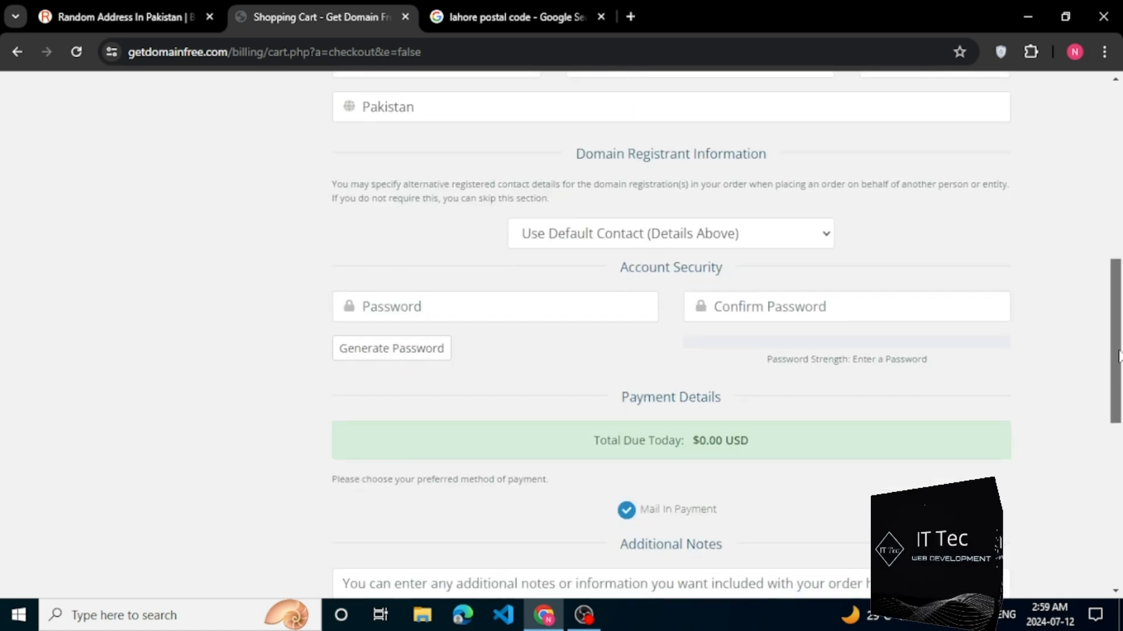
pyautogui.click(494, 307)
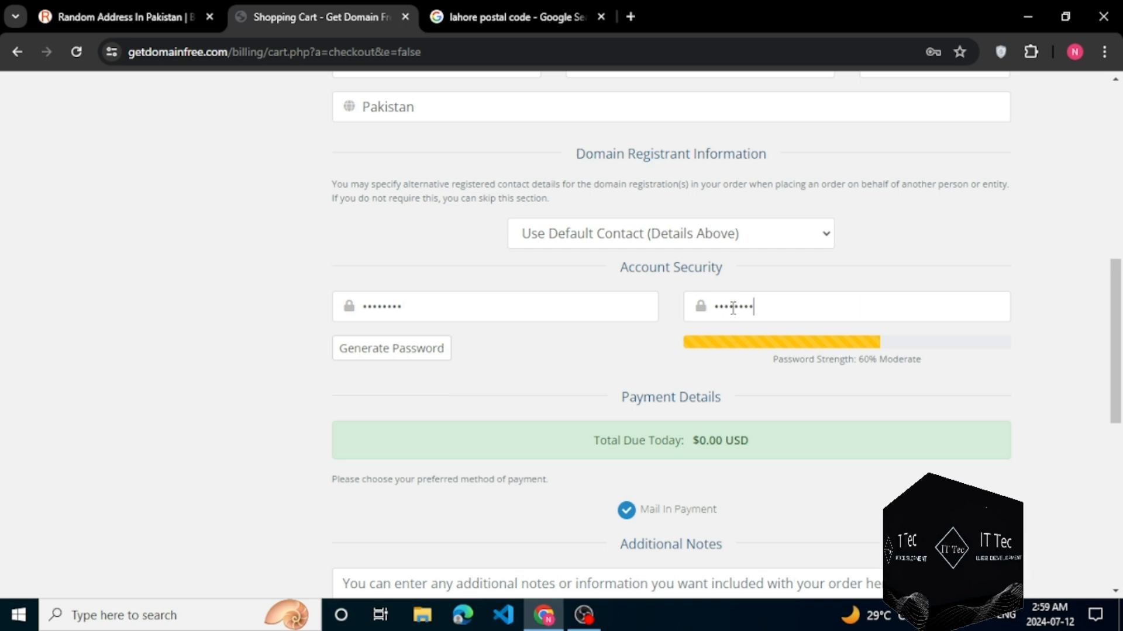
pyautogui.scroll(-3)
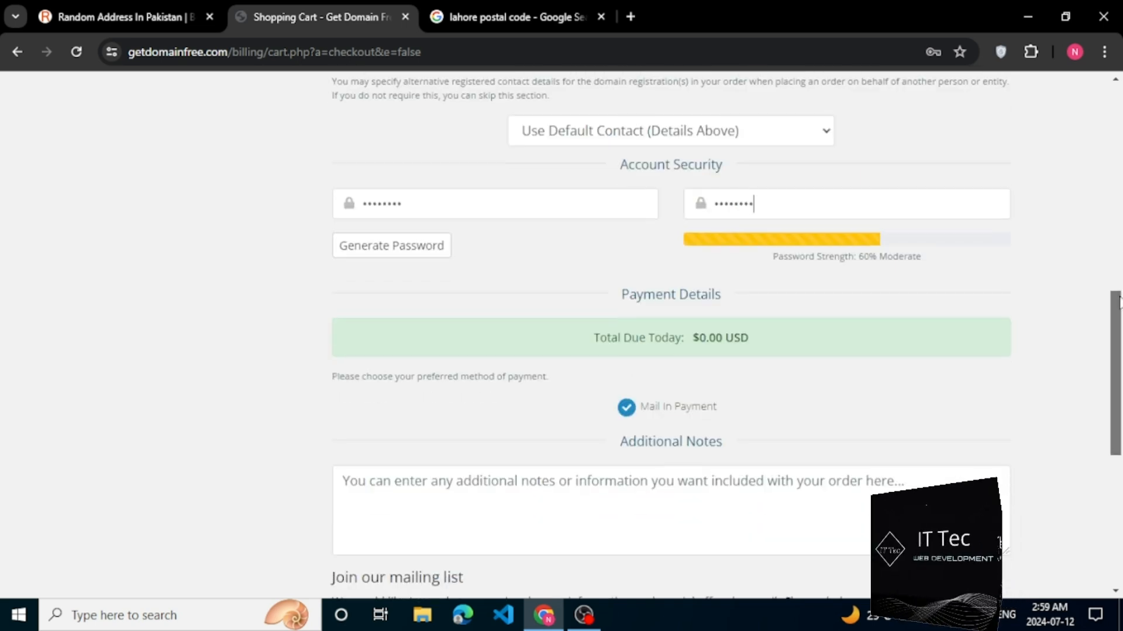
pyautogui.moveTo(638, 422)
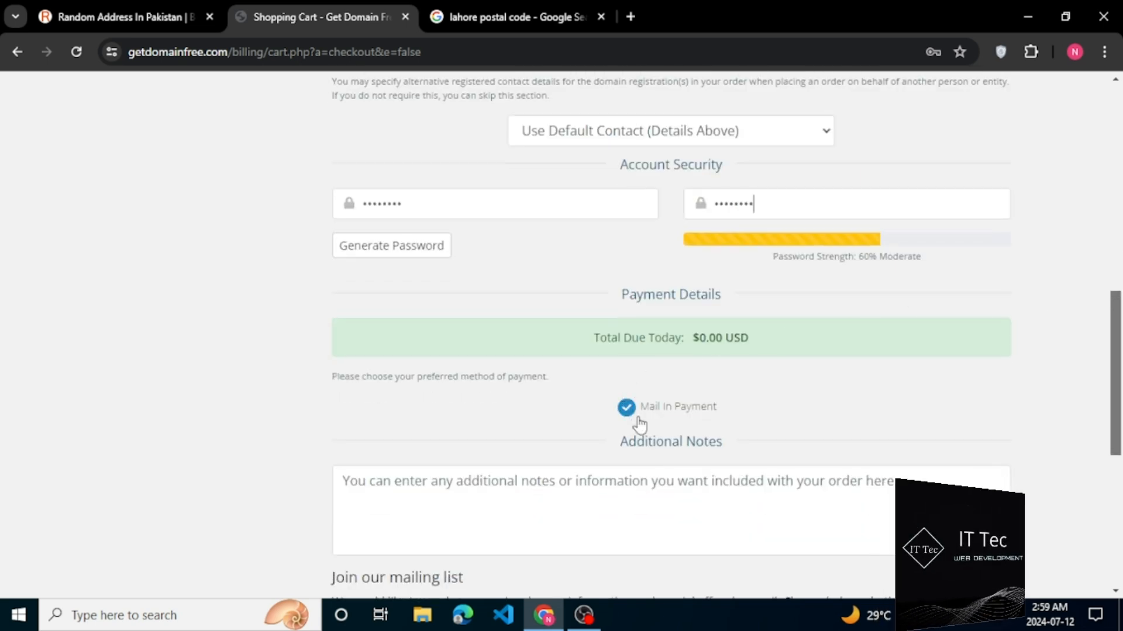
pyautogui.scroll(-3)
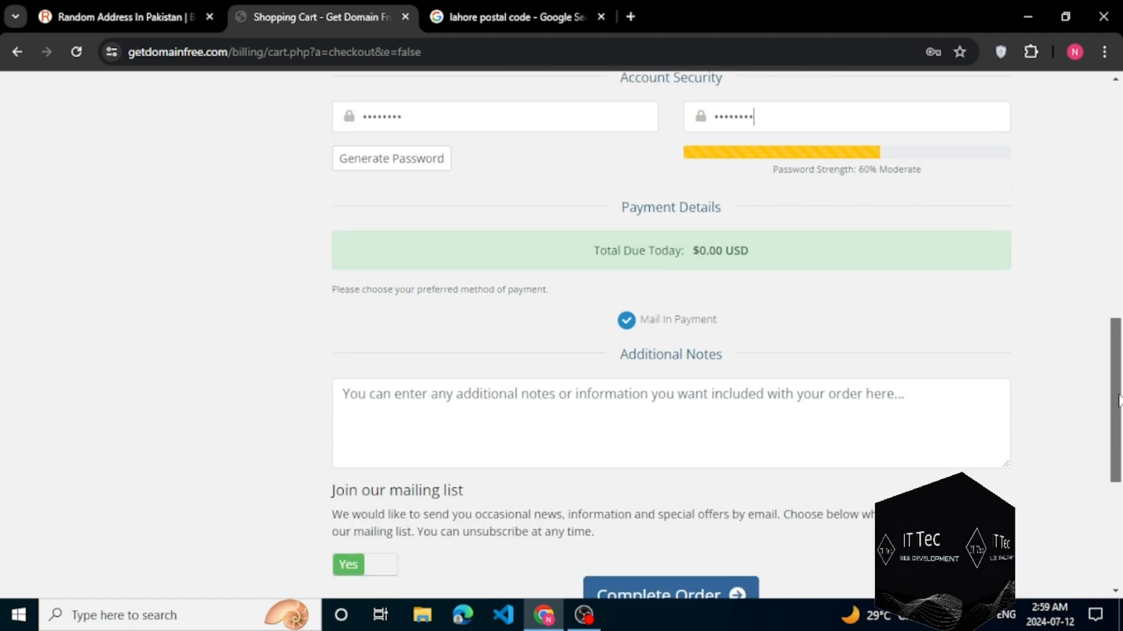
pyautogui.scroll(-3)
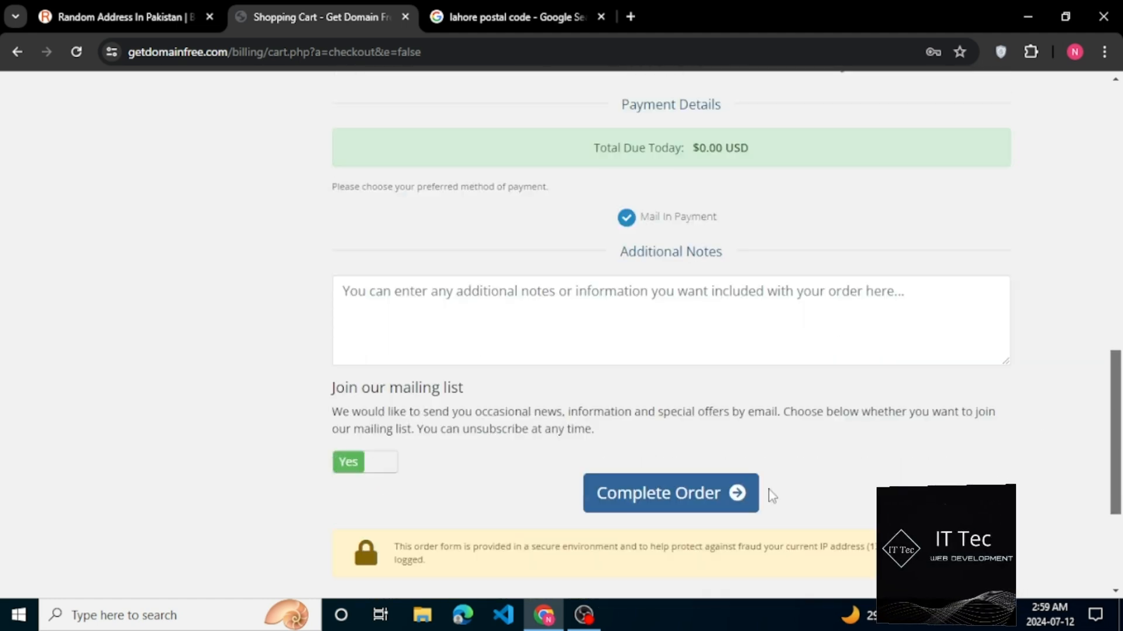
pyautogui.click(669, 494)
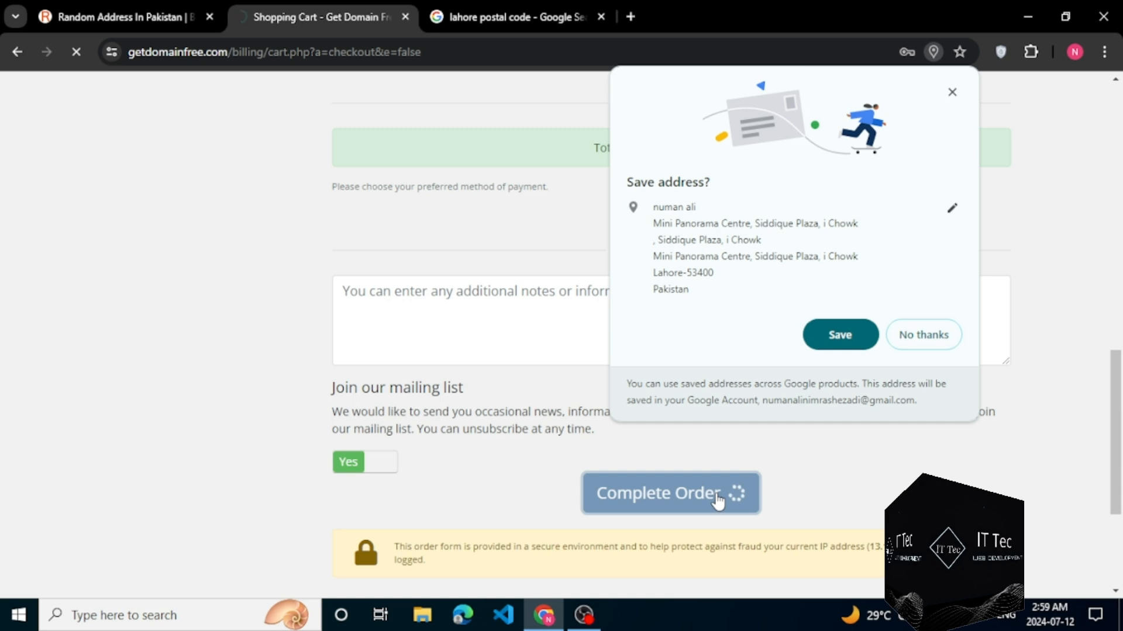
pyautogui.click(669, 492)
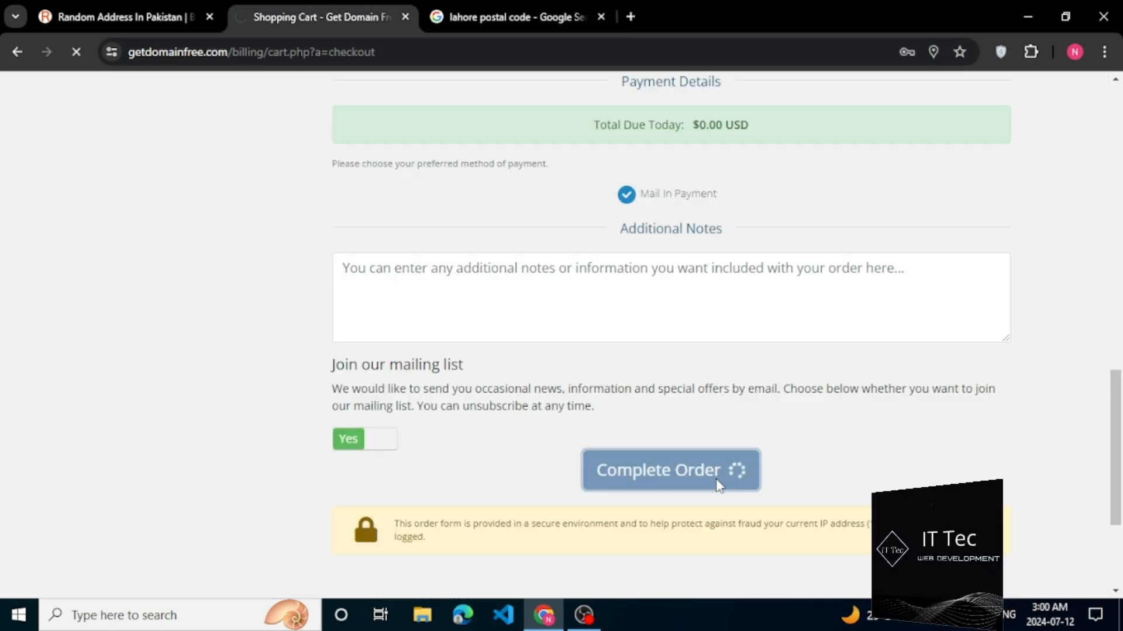
pyautogui.click(669, 470)
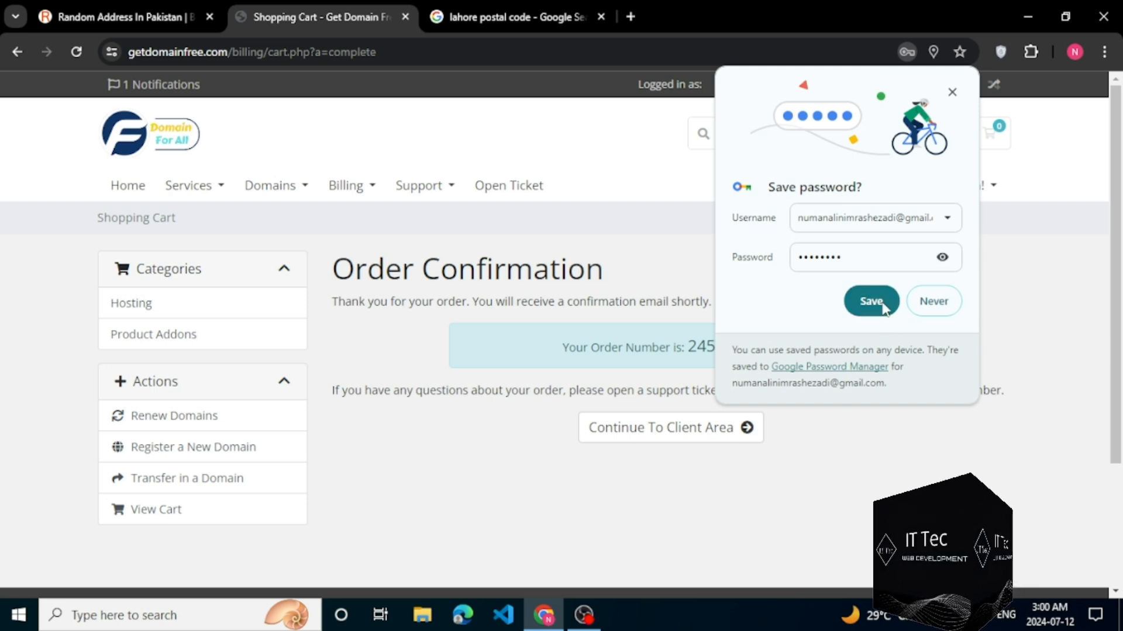
pyautogui.click(869, 302)
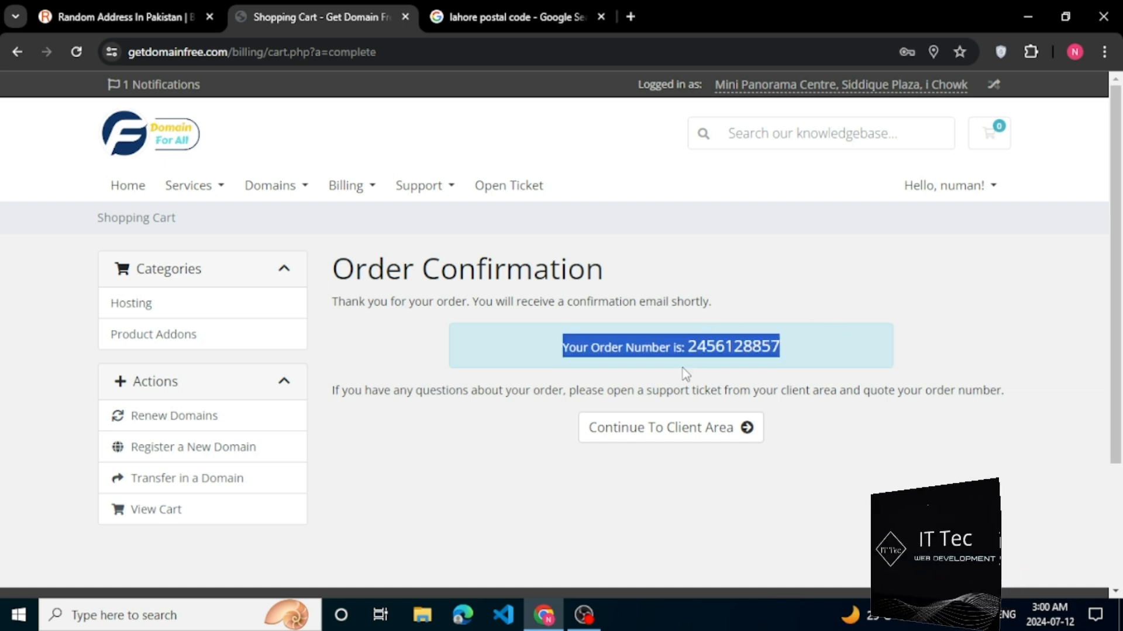
pyautogui.click(670, 428)
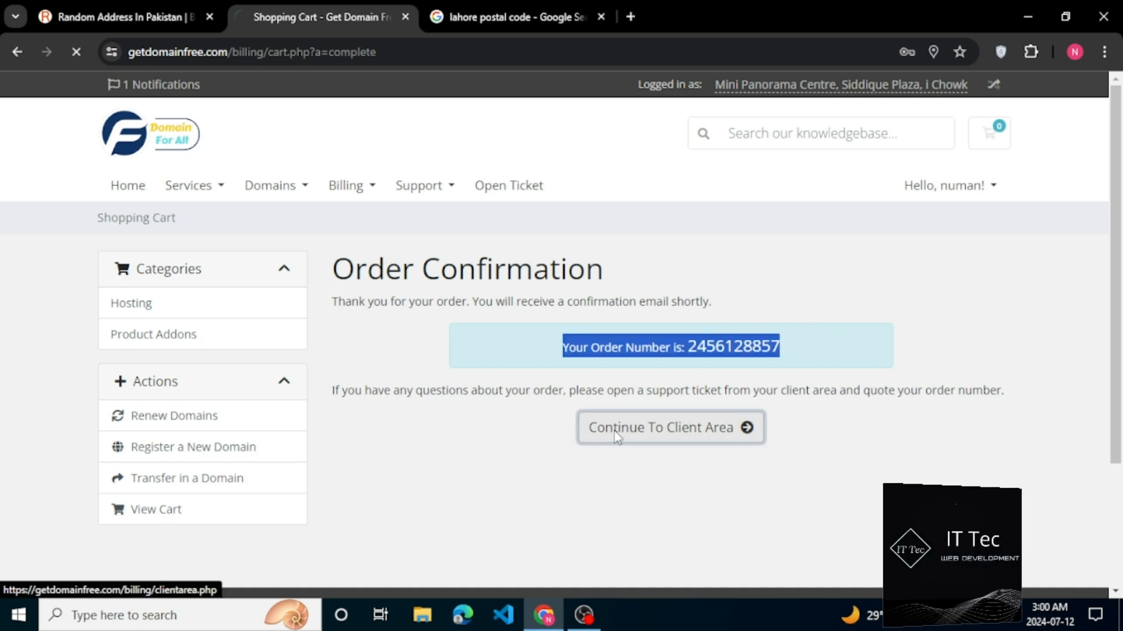
# - Continue to the client area and open My Domains listing ittec.tech as Pending
pyautogui.click(669, 428)
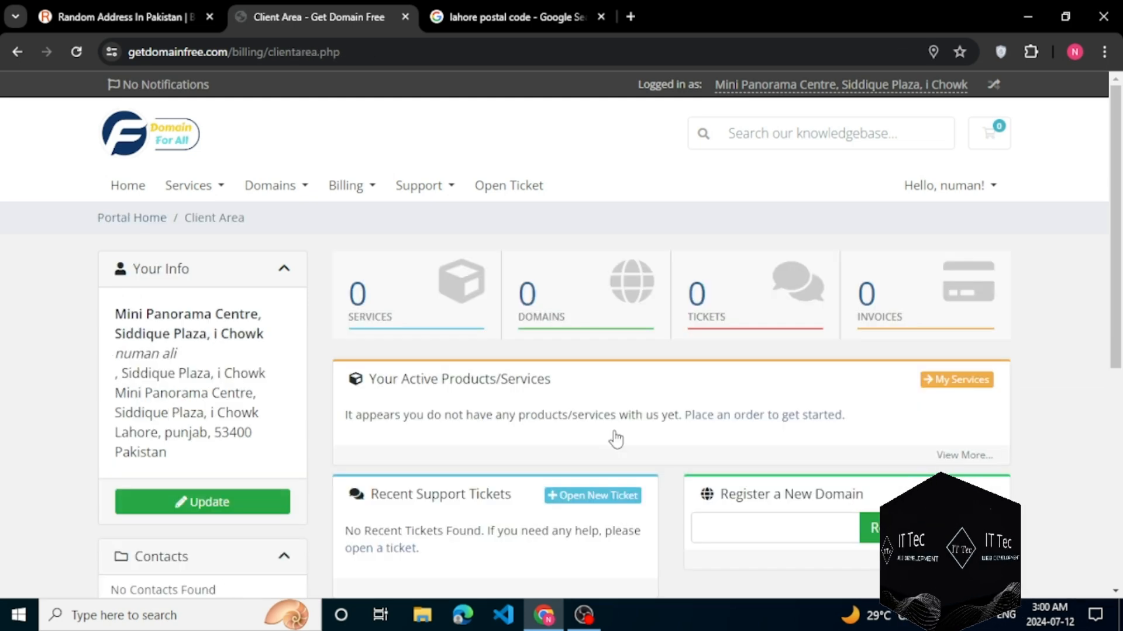
pyautogui.scroll(-3)
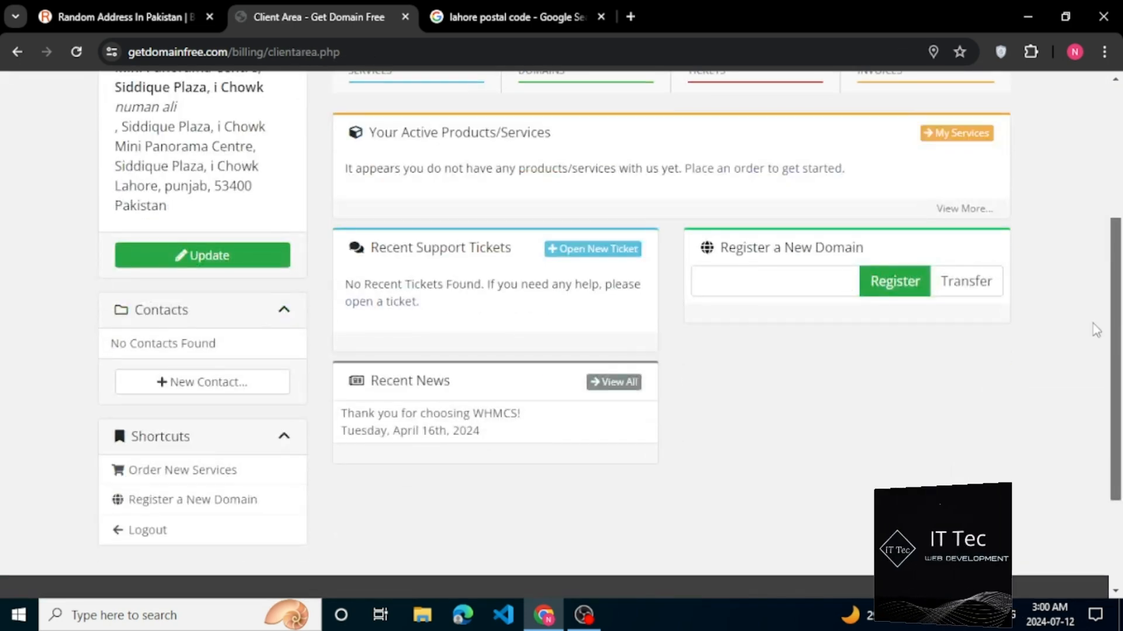
pyautogui.moveTo(492, 308)
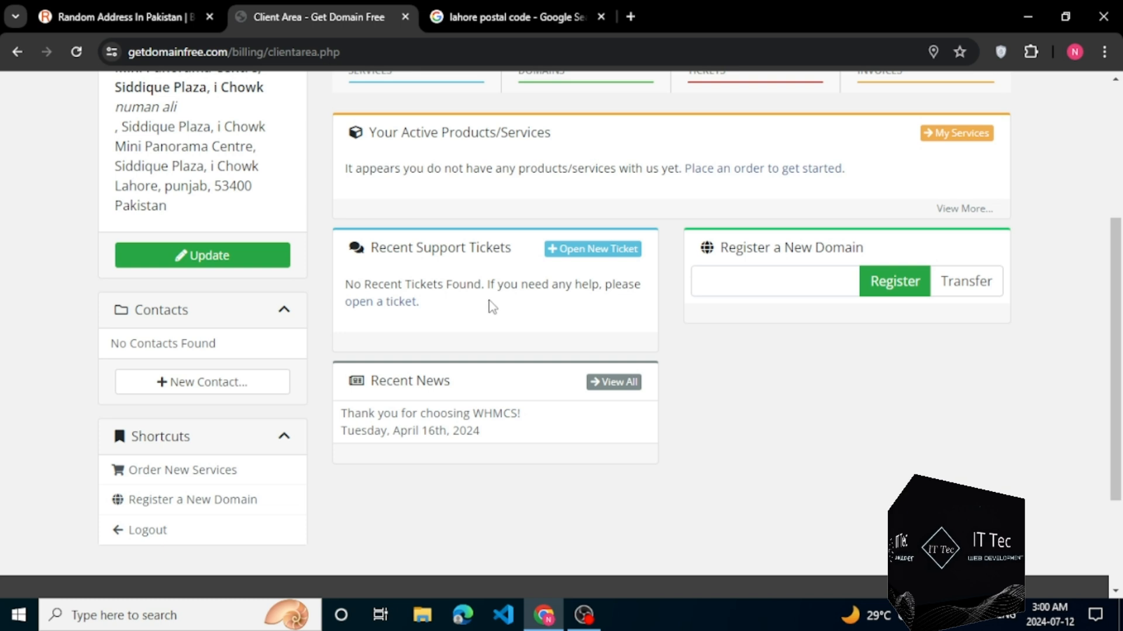
pyautogui.moveTo(376, 302)
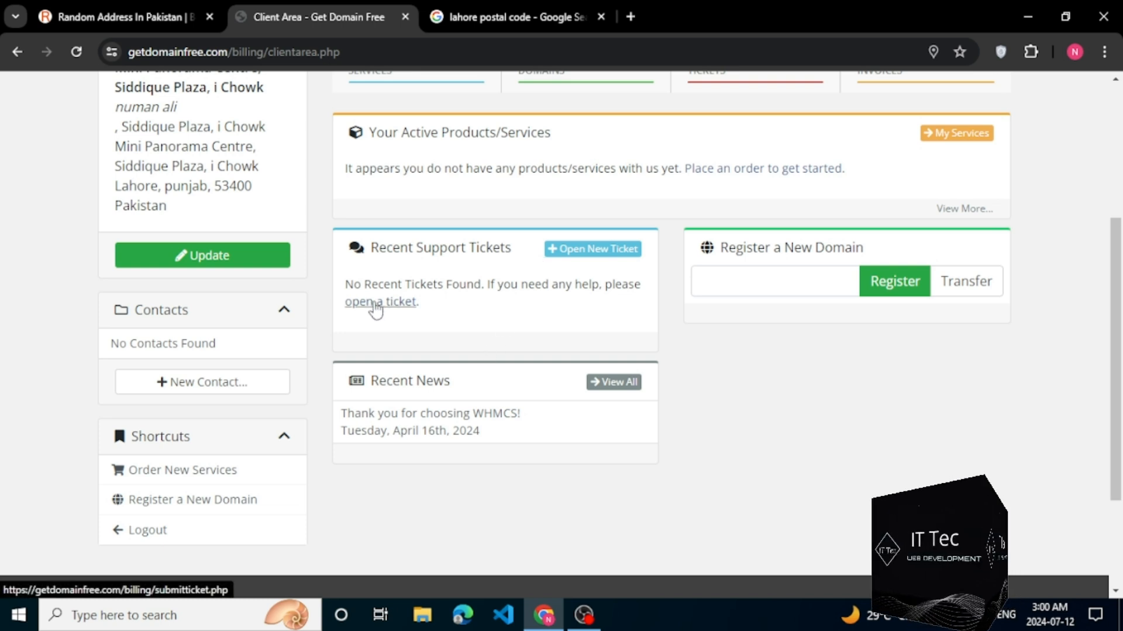
pyautogui.moveTo(804, 199)
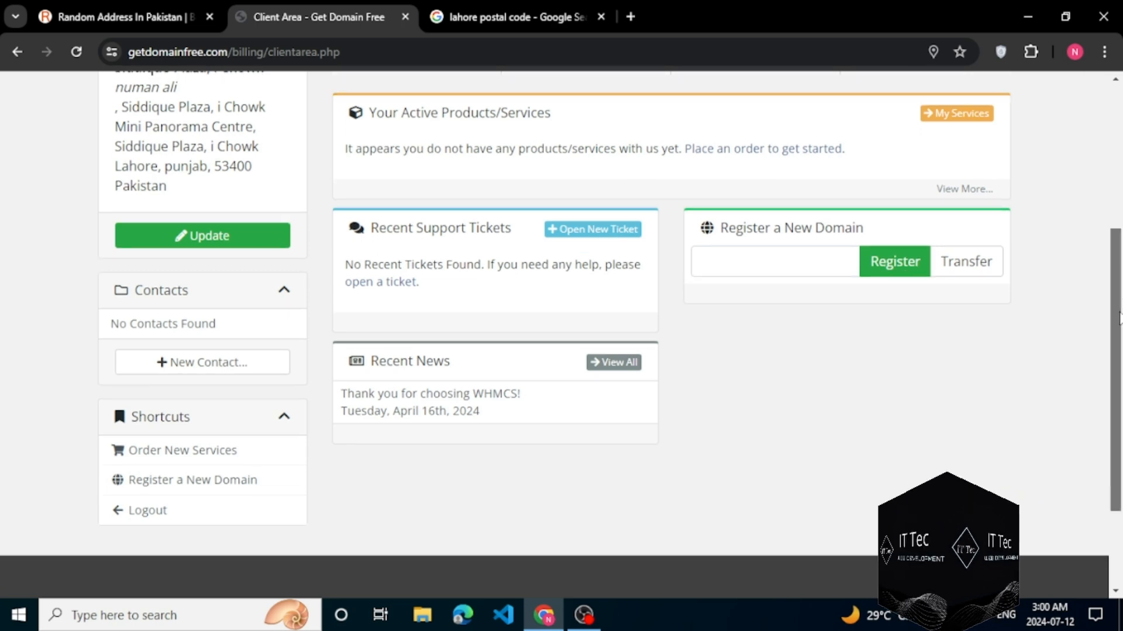
pyautogui.scroll(3)
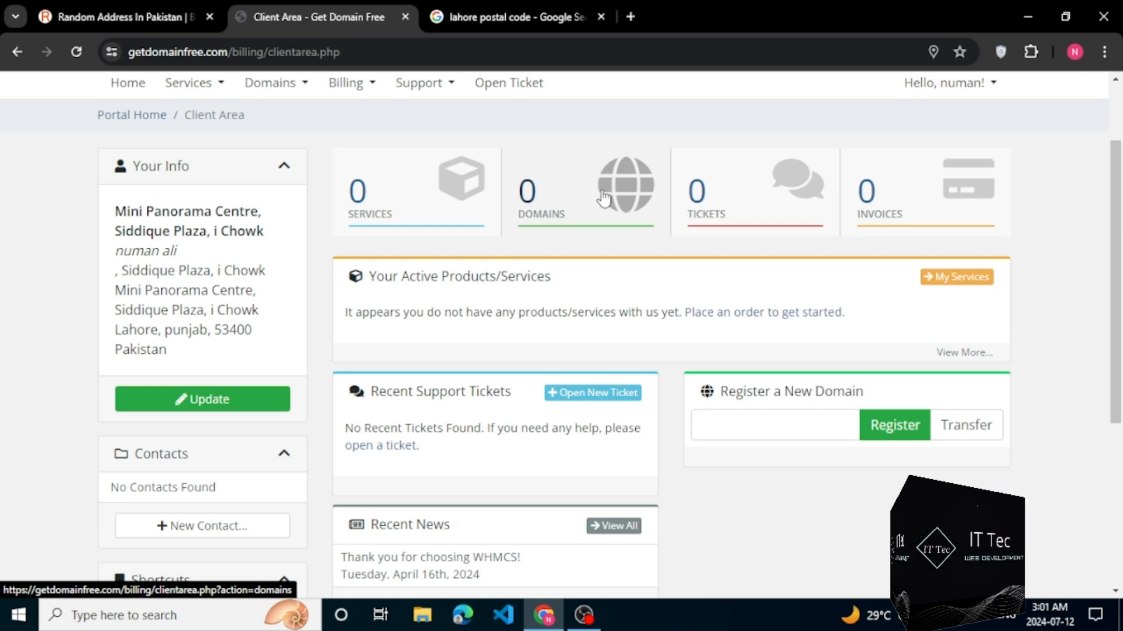
pyautogui.click(624, 185)
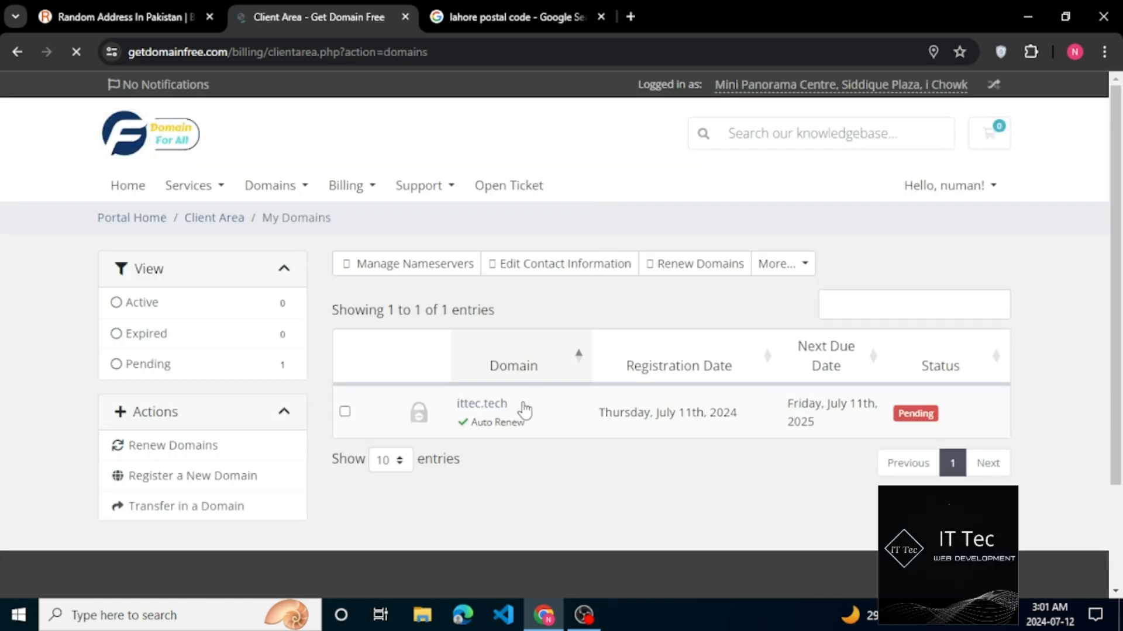
# - Visit ittec.tech in a new tab, see it can't be reached, and return to the domains list
pyautogui.click(481, 403)
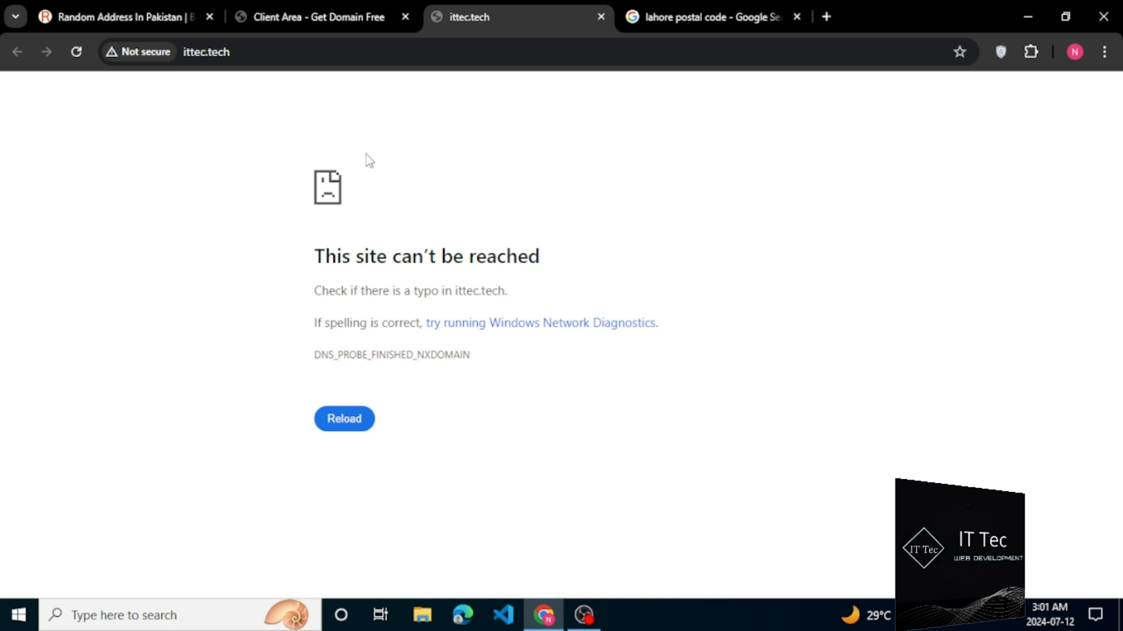
pyautogui.click(318, 16)
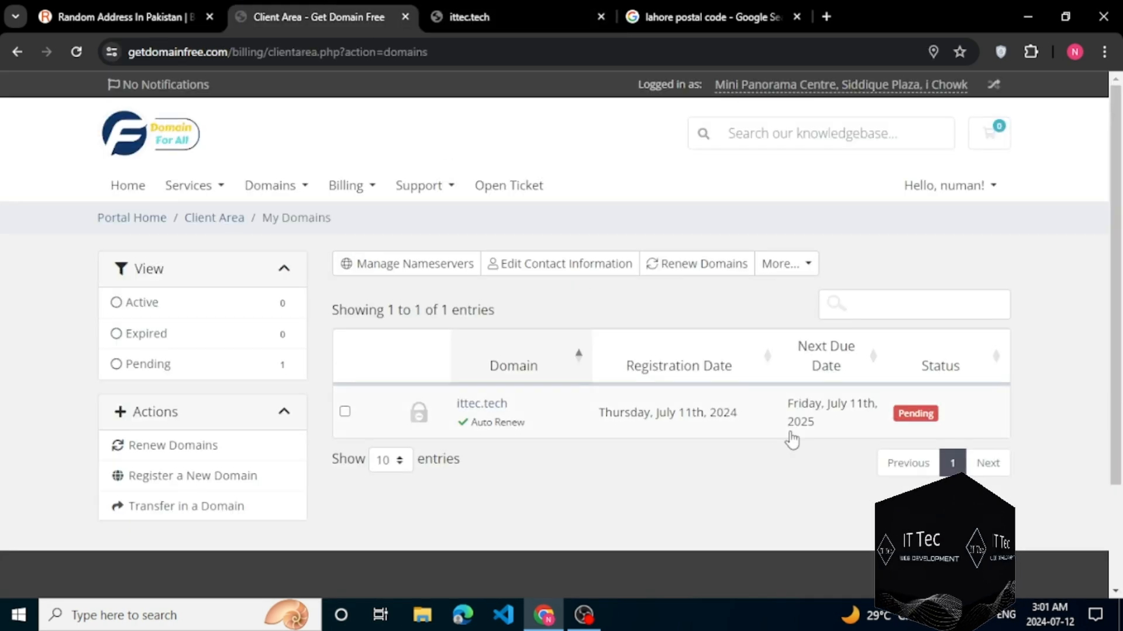
pyautogui.moveTo(900, 424)
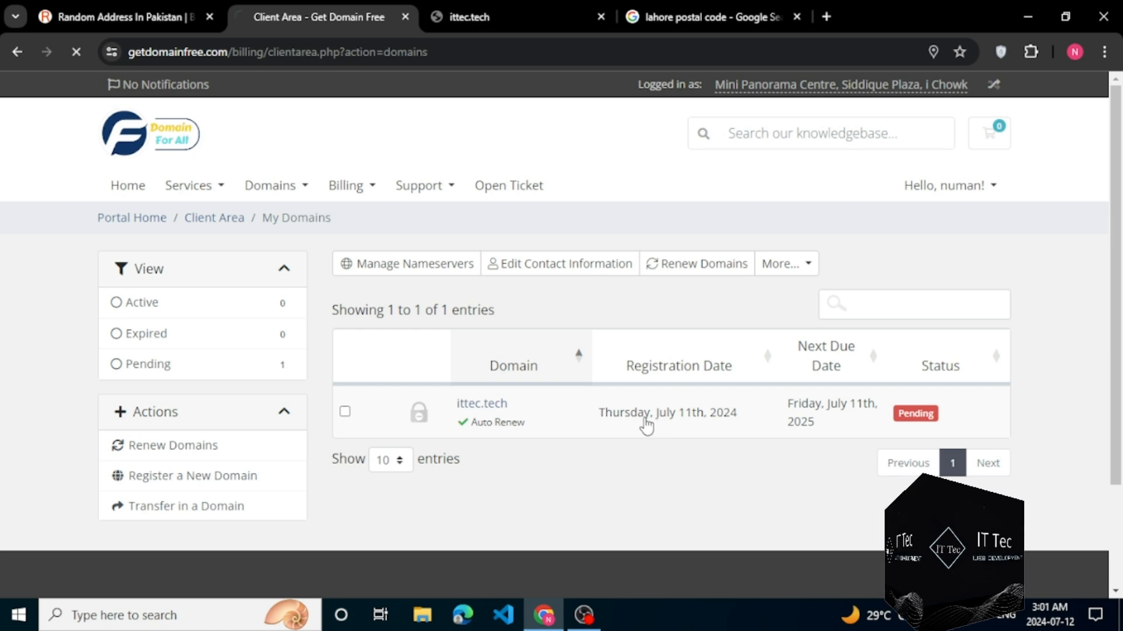
# - View the ittec.tech overview (Pending, $0.00 payments, Mail In Payment) and highlight its registration date
pyautogui.click(481, 403)
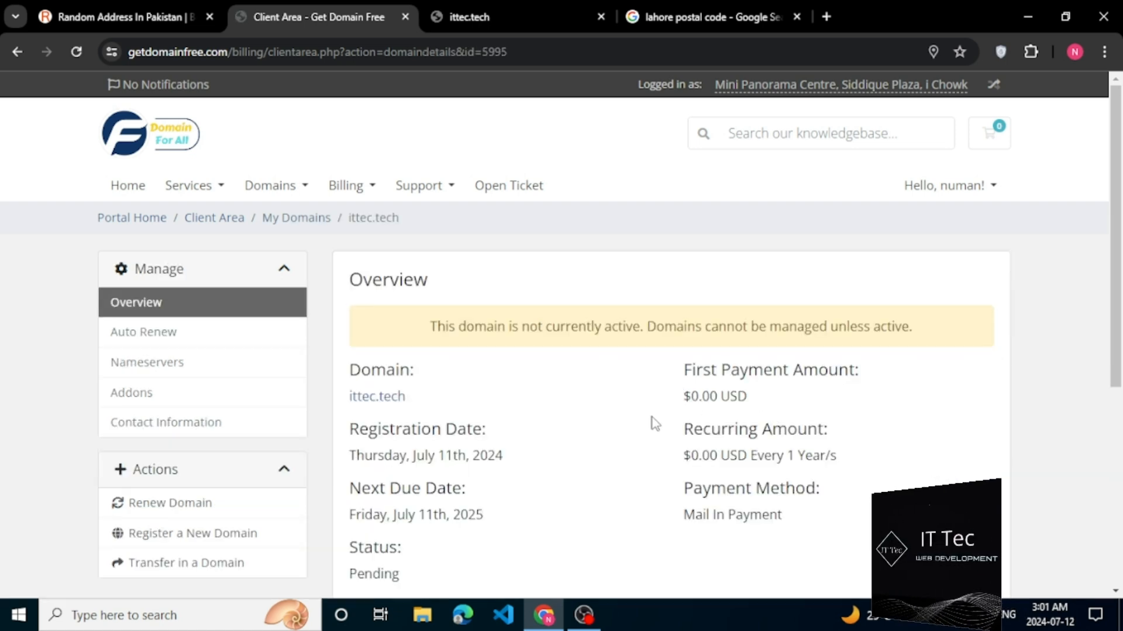
pyautogui.scroll(-3)
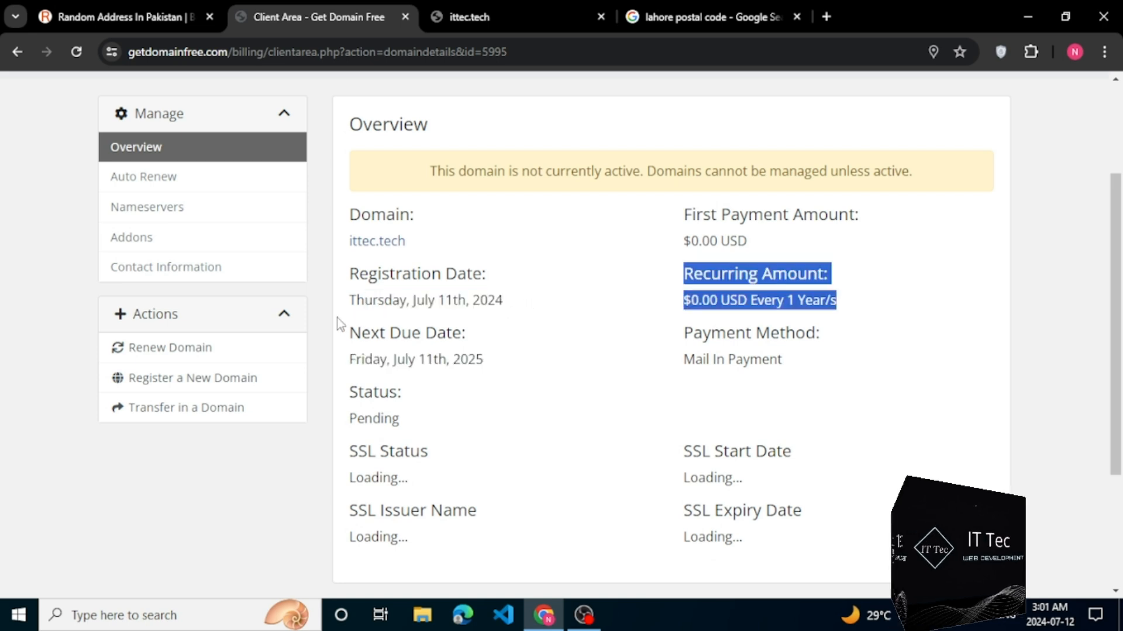
pyautogui.doubleClick(425, 301)
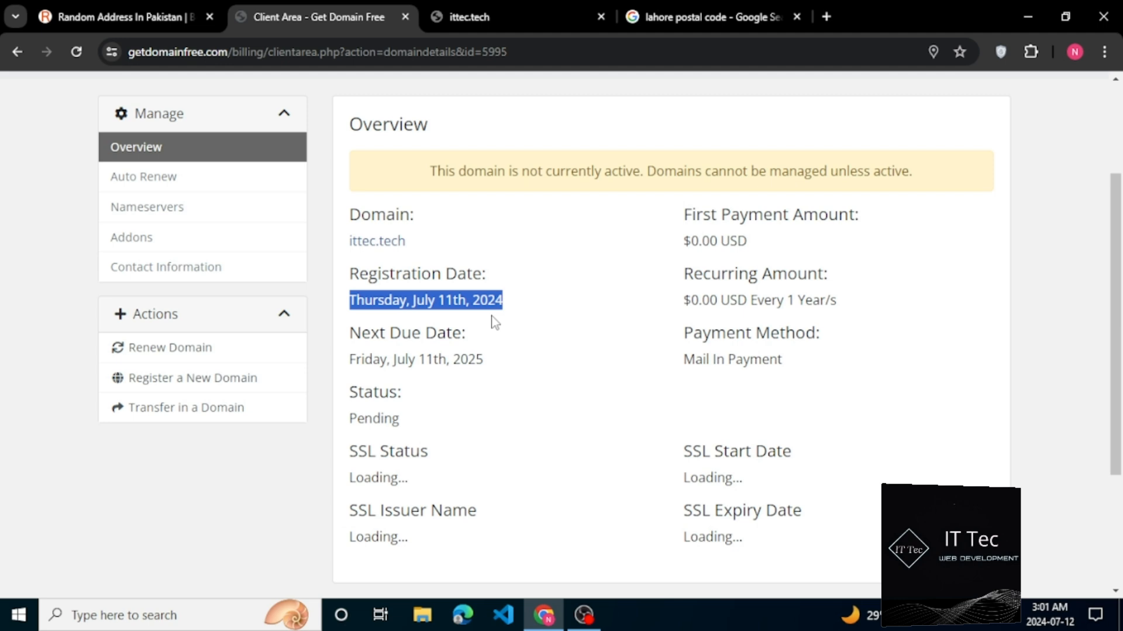
pyautogui.moveTo(514, 391)
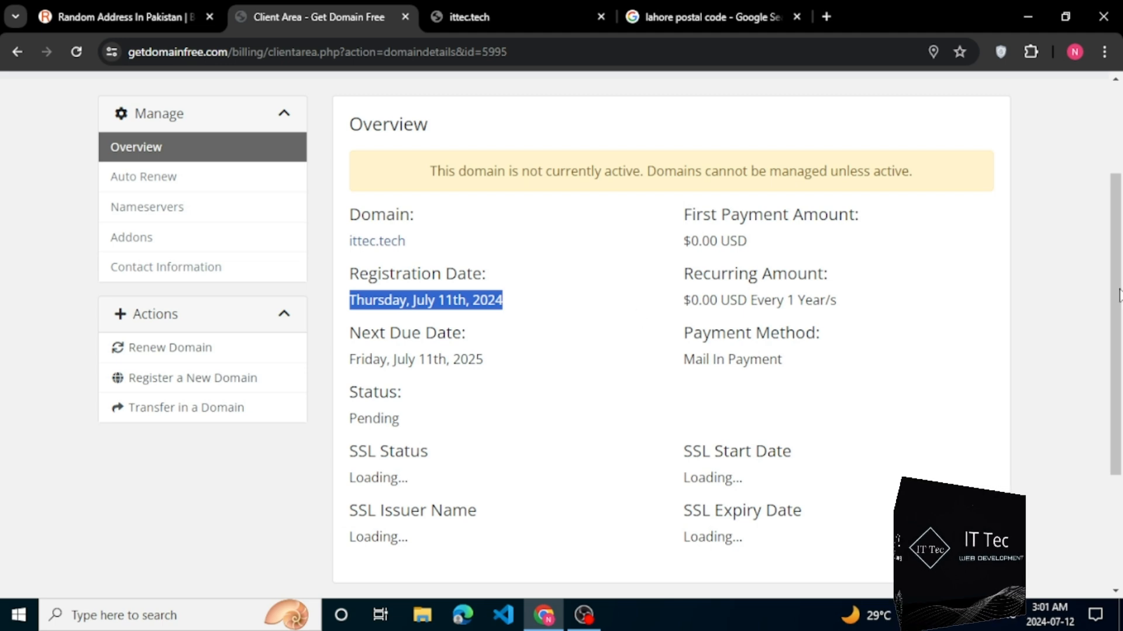
pyautogui.moveTo(1083, 241)
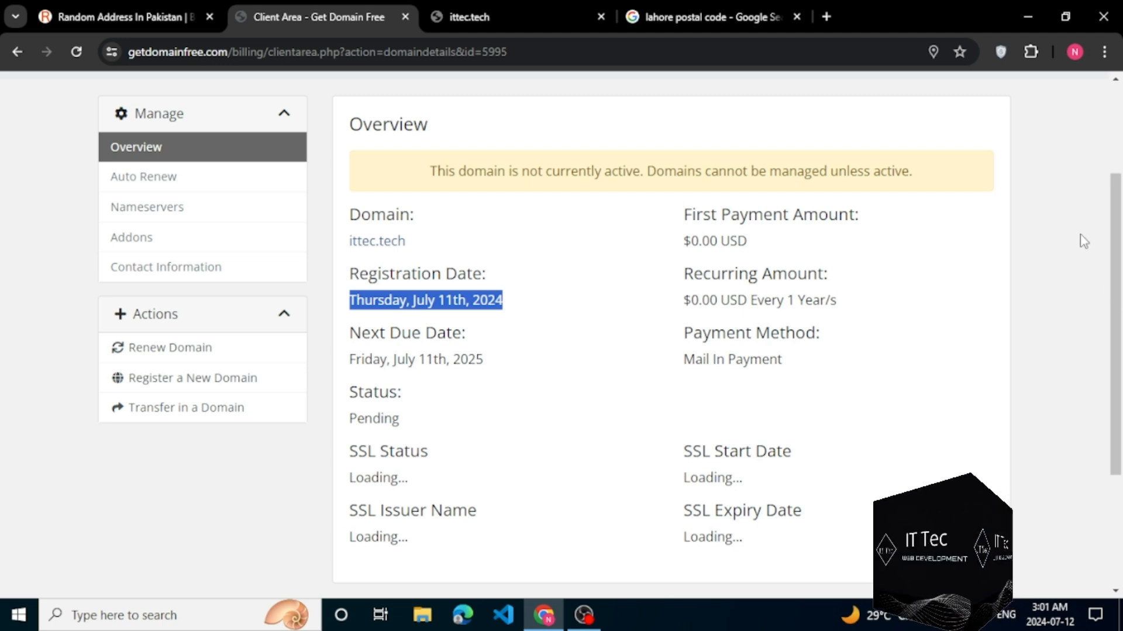
pyautogui.scroll(-3)
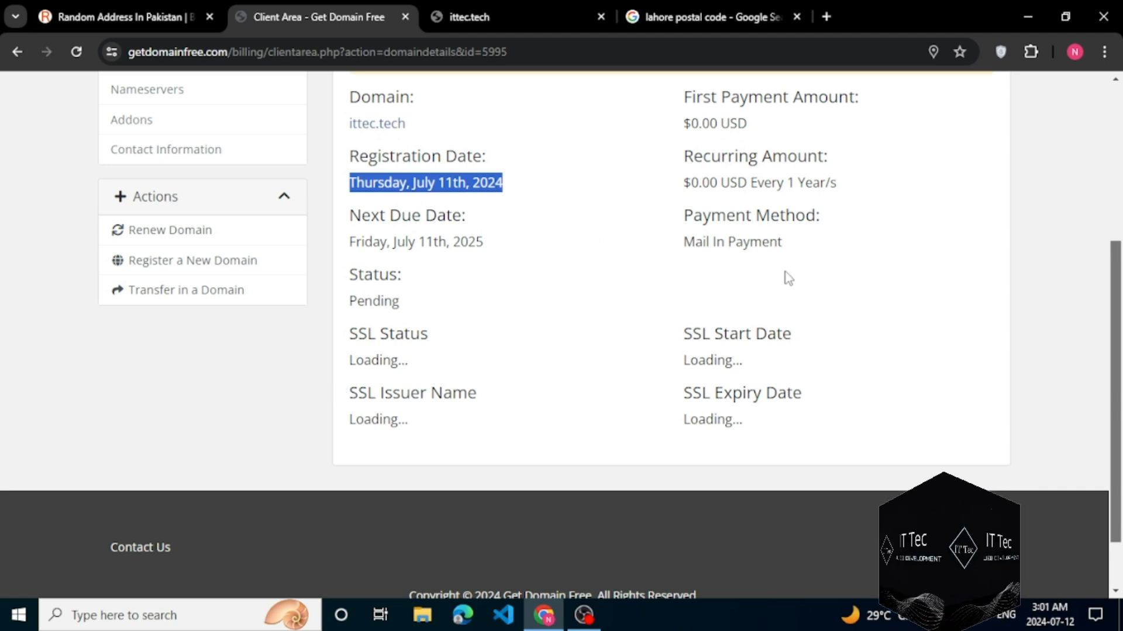
pyautogui.moveTo(560, 570)
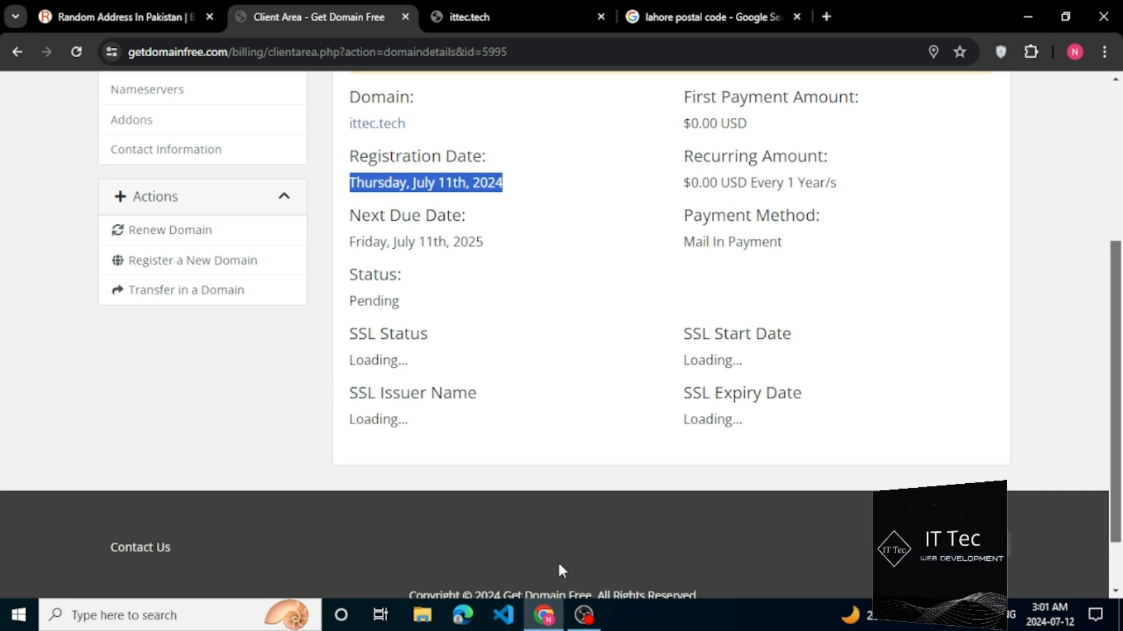